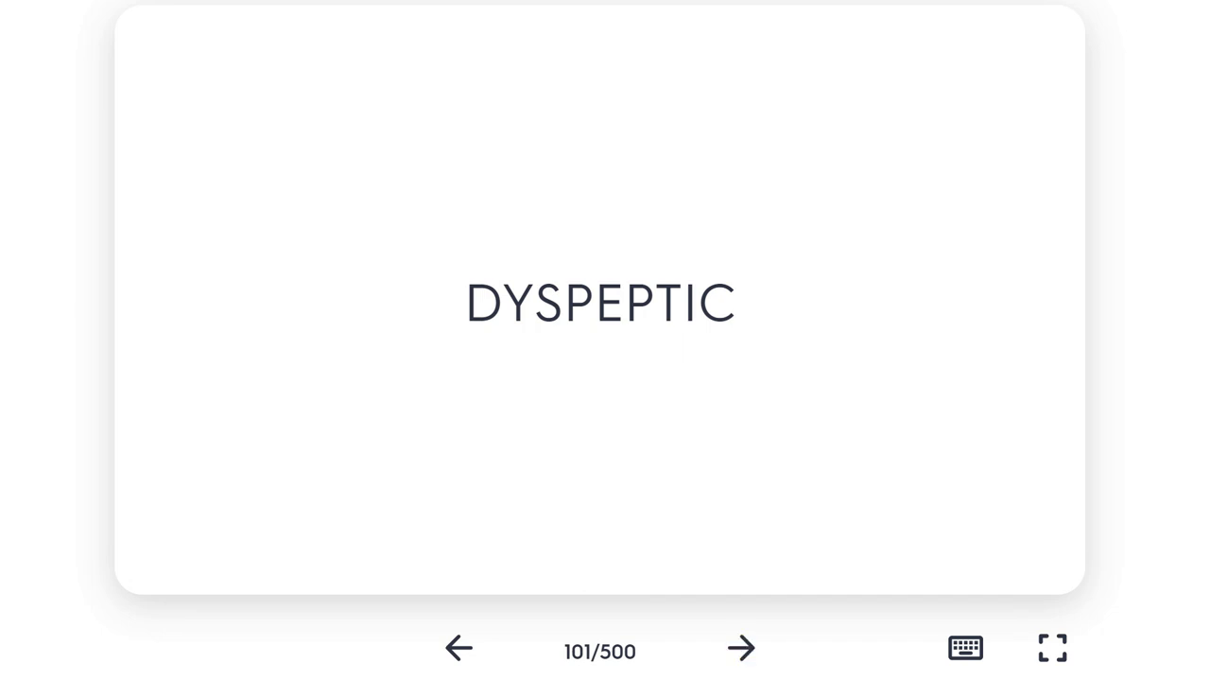
- Flip card 101, DYSPEPTIC, to its definition: suffering from indigestion; gloomy and irritable
{"action": "left_click", "coordinate": [599, 302]}
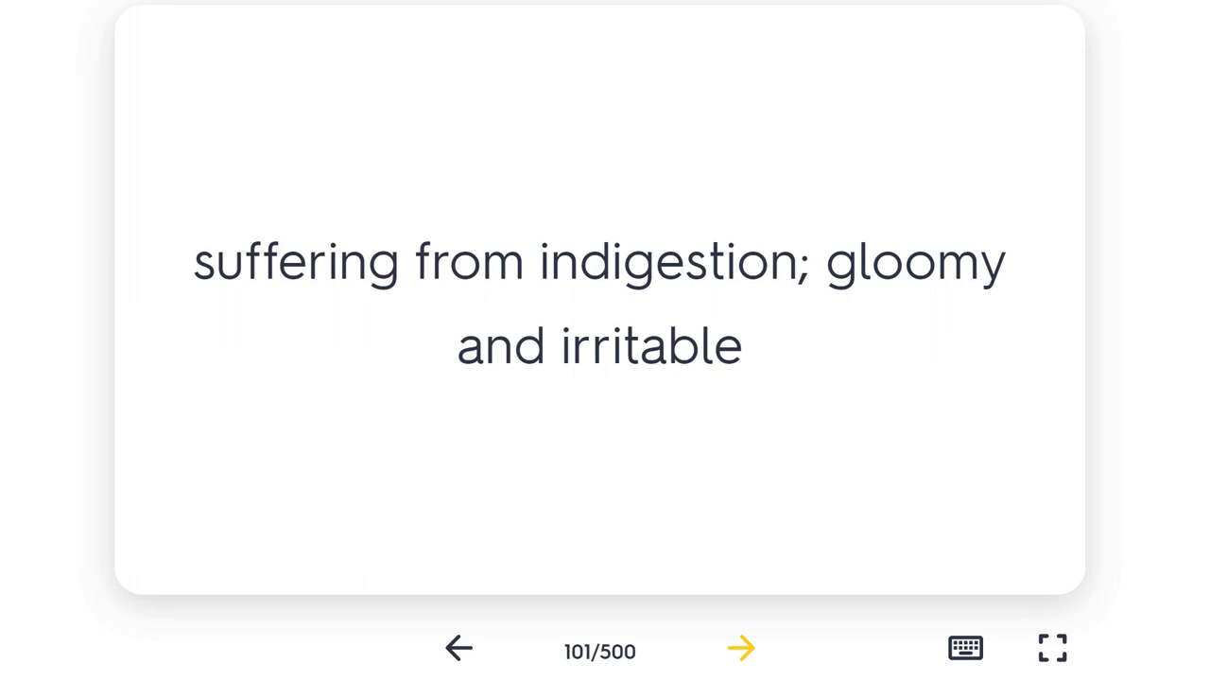
- Advance the deck from card 101 through 102 to card 104, EFFICACY
{"action": "left_click", "coordinate": [741, 647]}
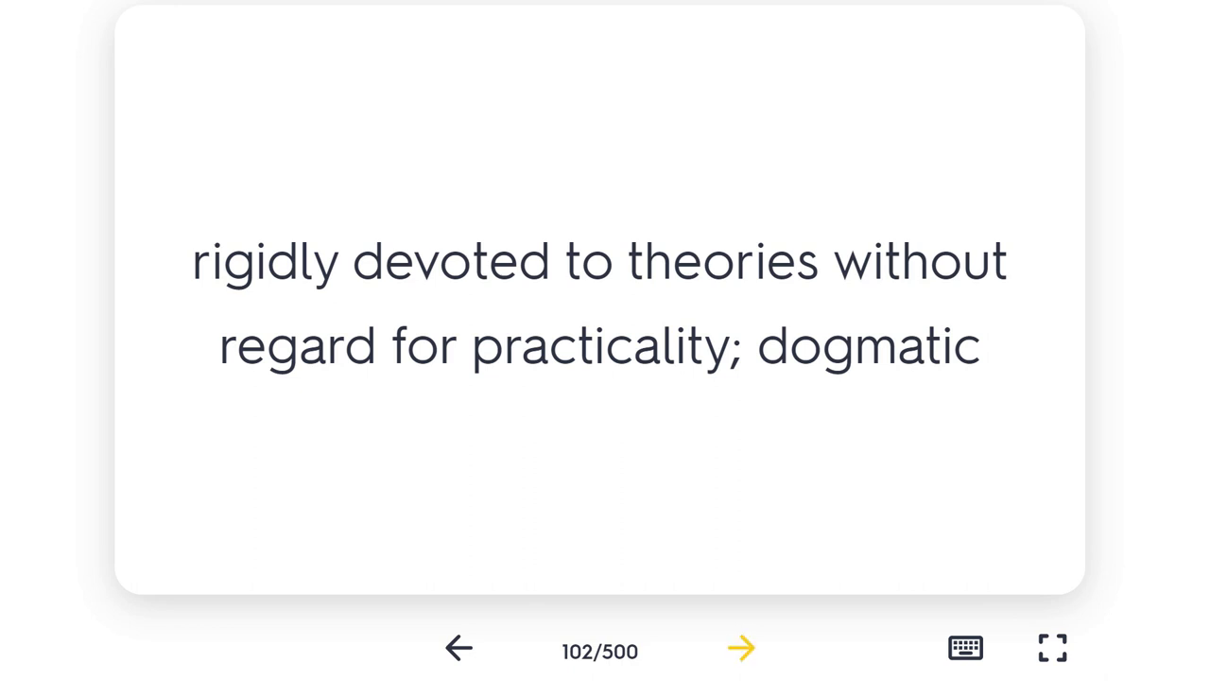
{"action": "left_click", "coordinate": [742, 646]}
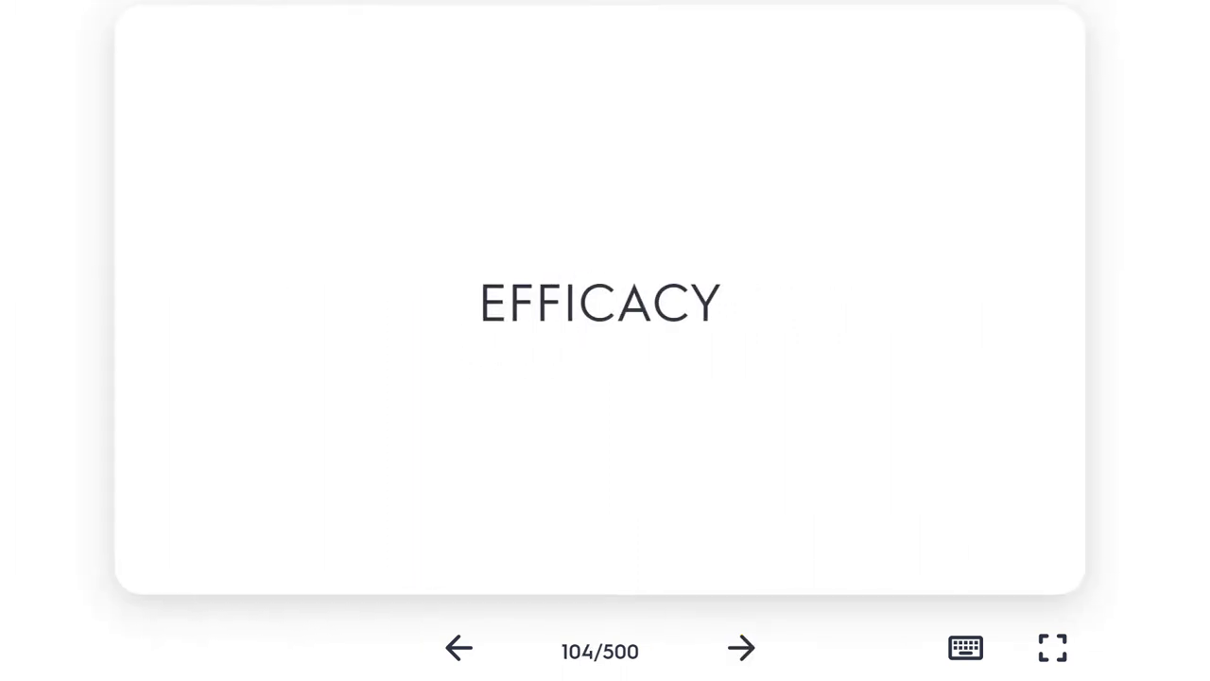
- Flip EFFICACY to show 'effectiveness', then move on to card 105, TALON
{"action": "left_click", "coordinate": [600, 302]}
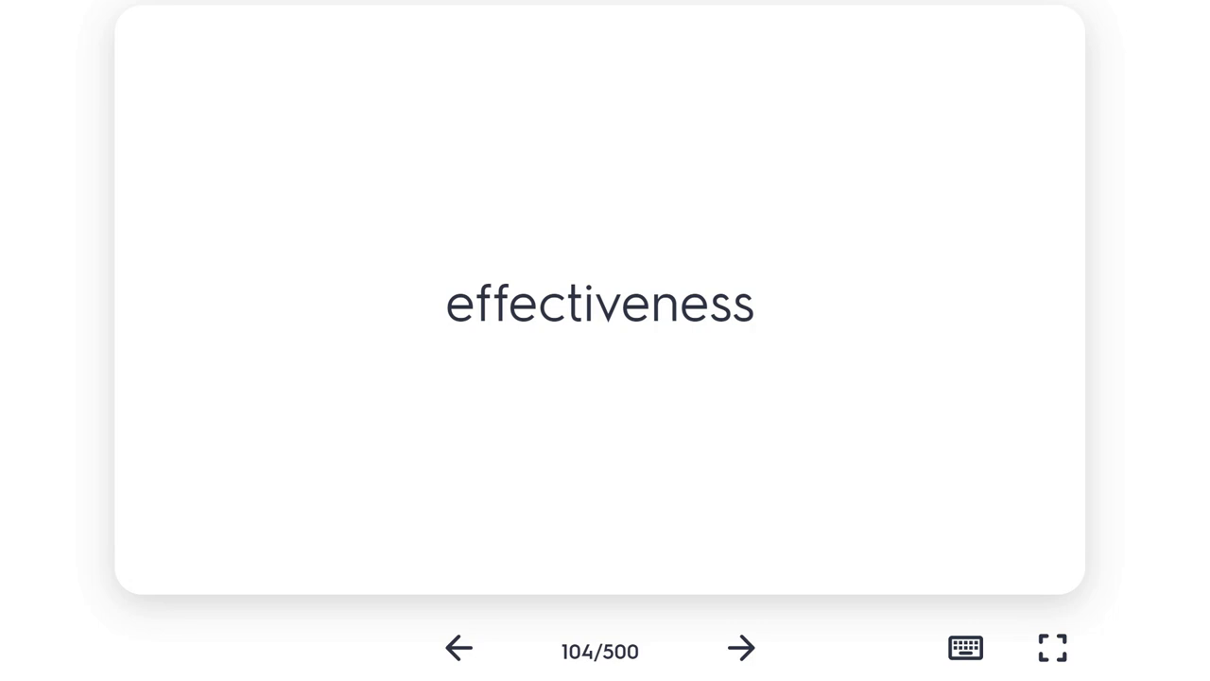
{"action": "left_click", "coordinate": [741, 647]}
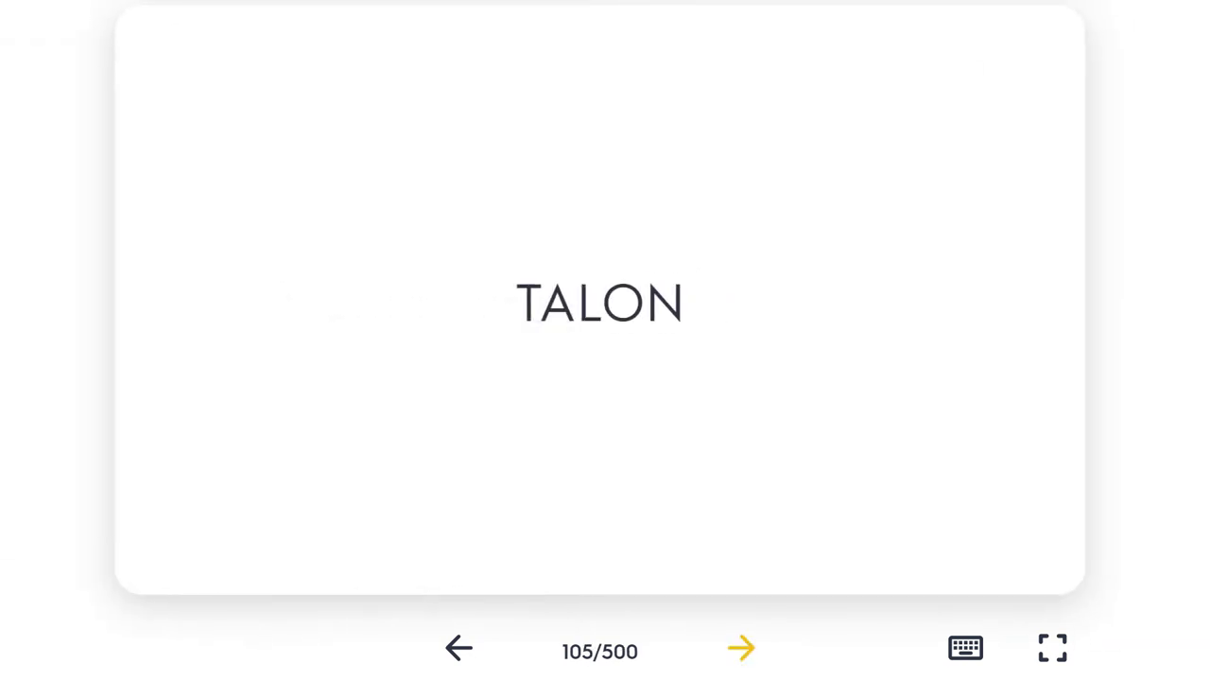
- Flip TALON to its definition, then advance through card 106 to card 107, NEOPHYTE
{"action": "left_click", "coordinate": [600, 302]}
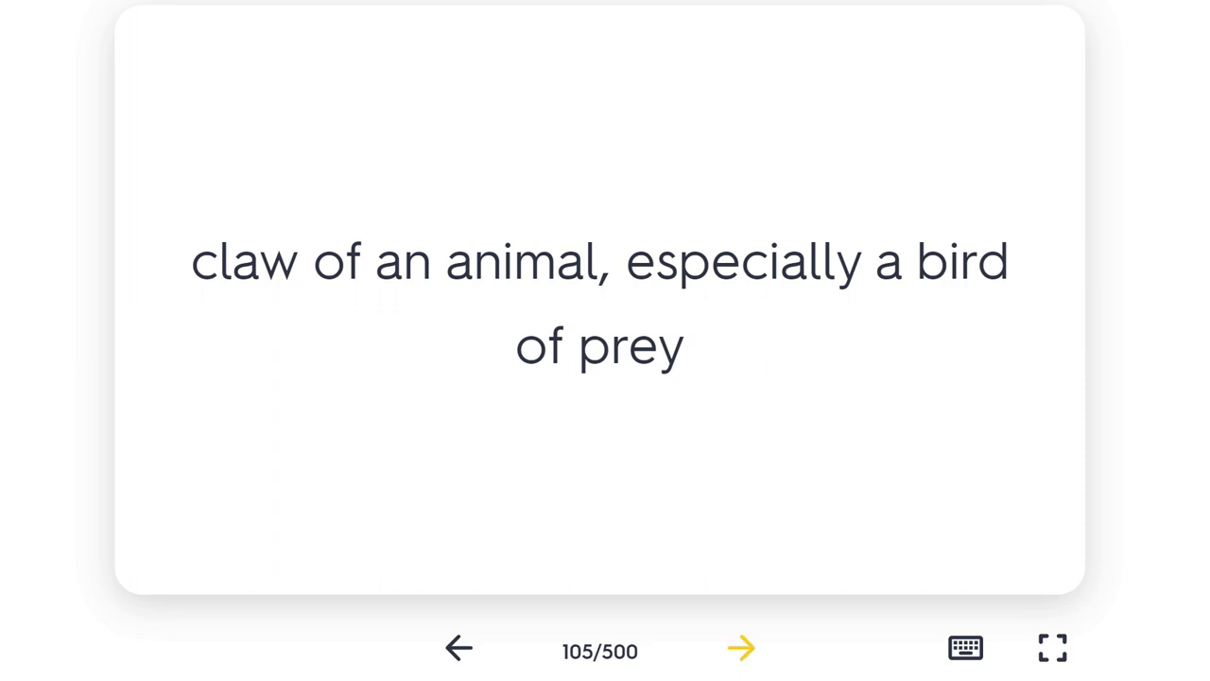
{"action": "left_click", "coordinate": [741, 647]}
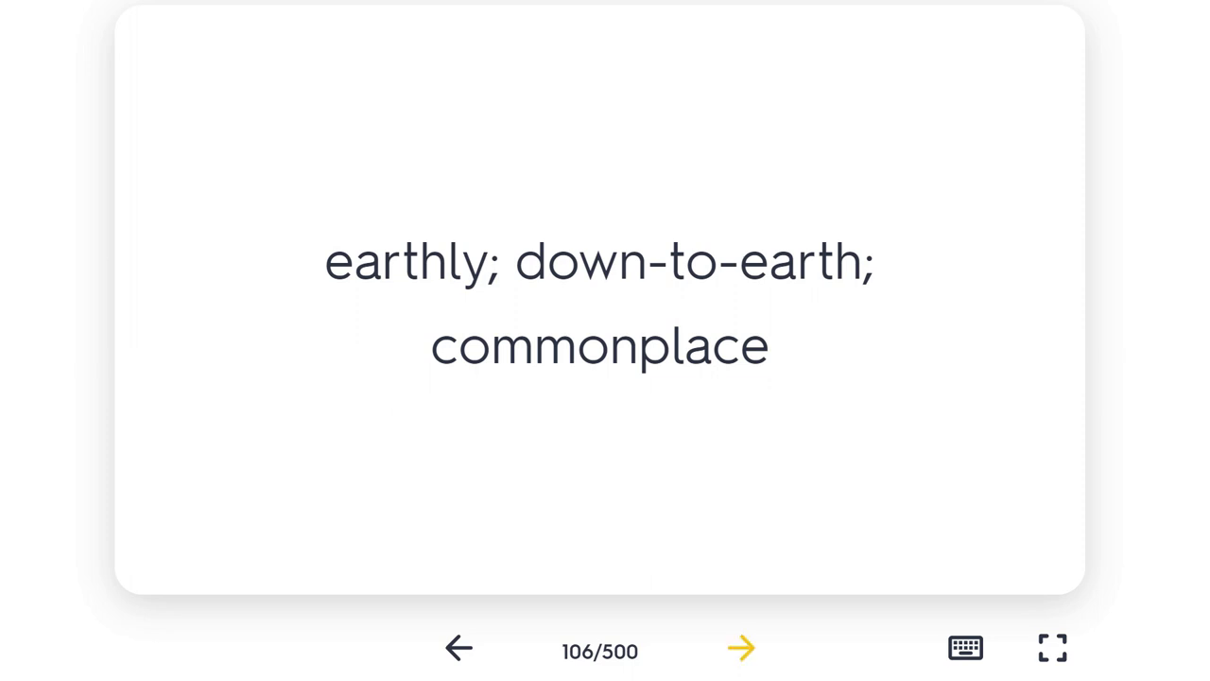
{"action": "left_click", "coordinate": [742, 646]}
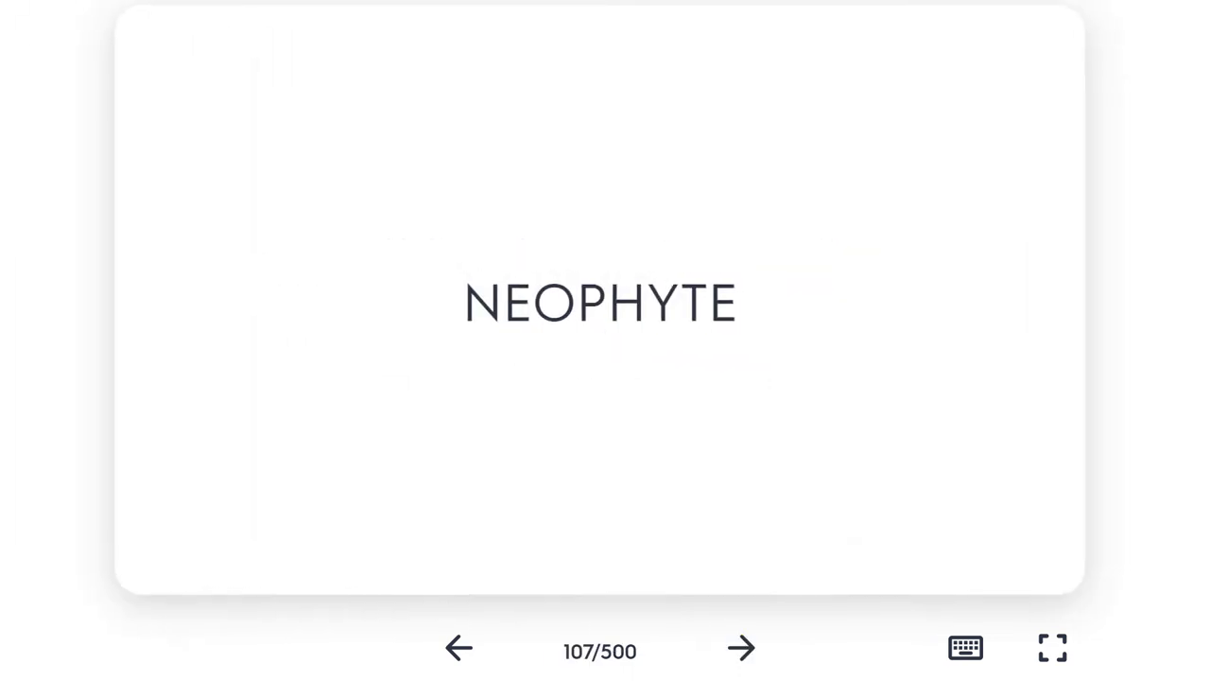
- Flip NEOPHYTE to 'novice; beginner', then advance through cards 108–109 to card 110
{"action": "left_click", "coordinate": [599, 302]}
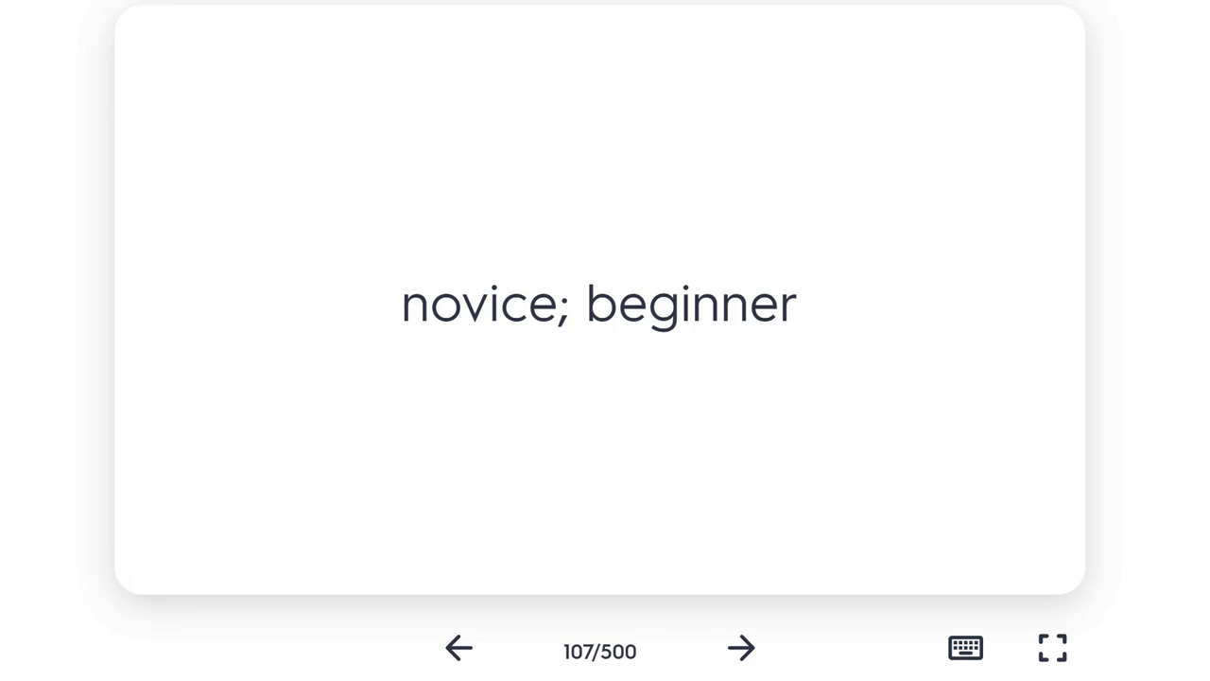
{"action": "left_click", "coordinate": [741, 647]}
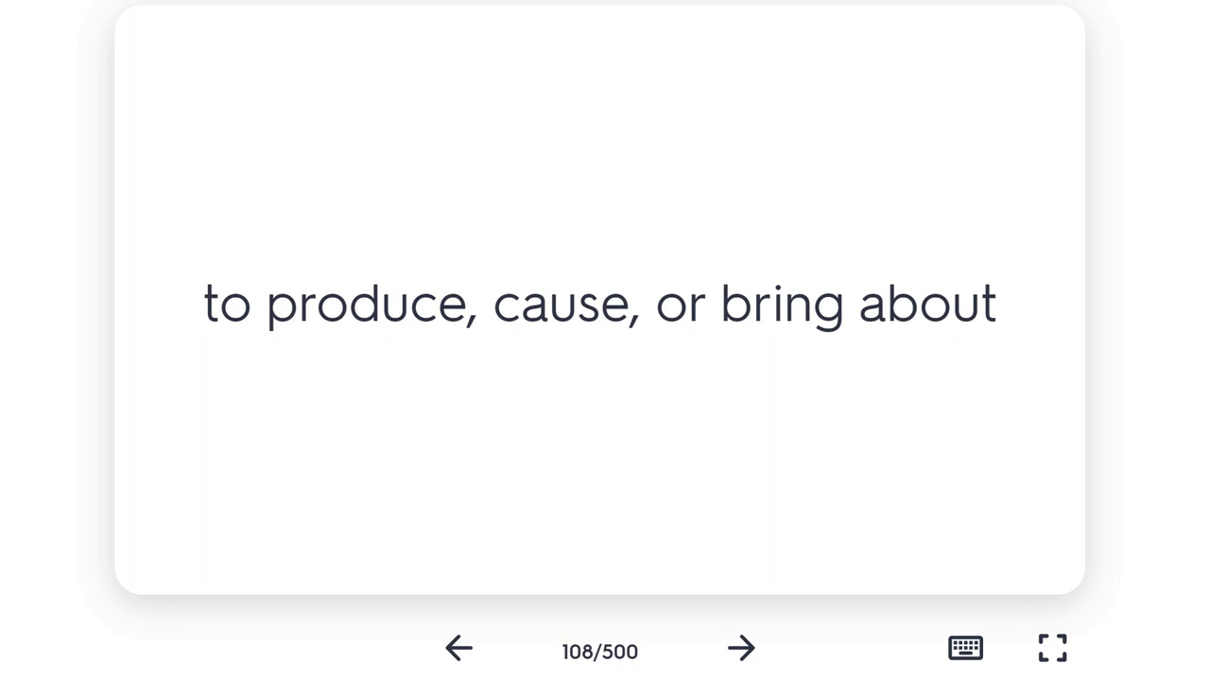
{"action": "left_click", "coordinate": [742, 647]}
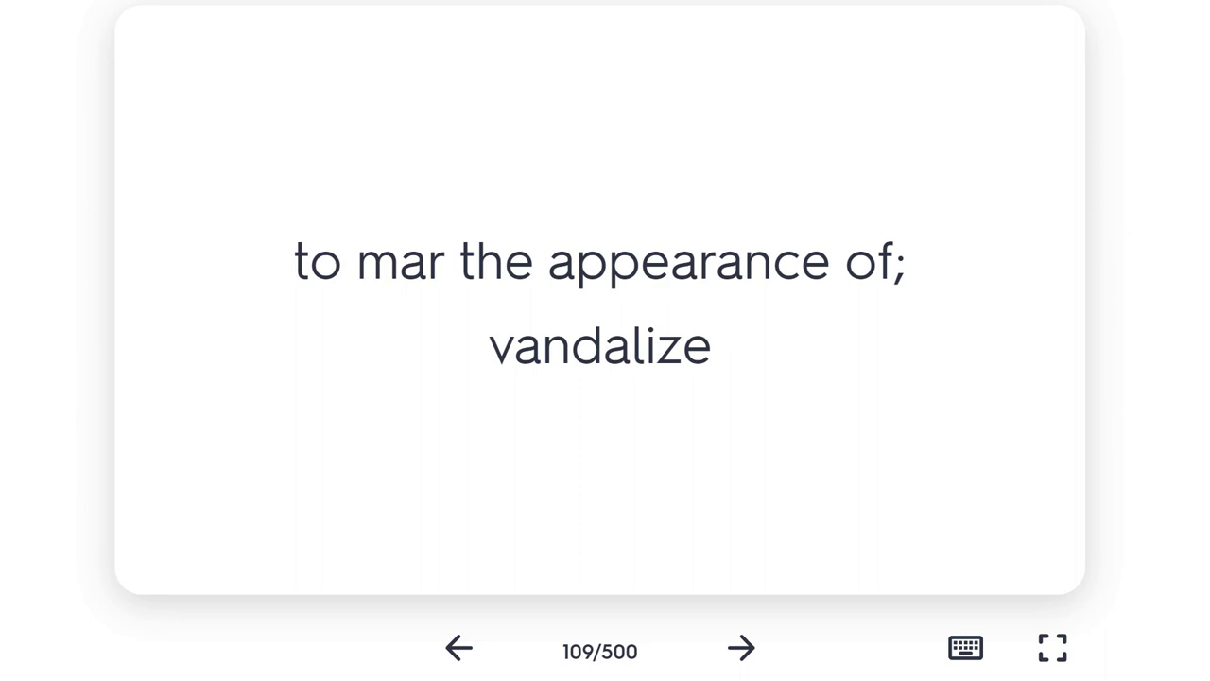
{"action": "left_click", "coordinate": [742, 647]}
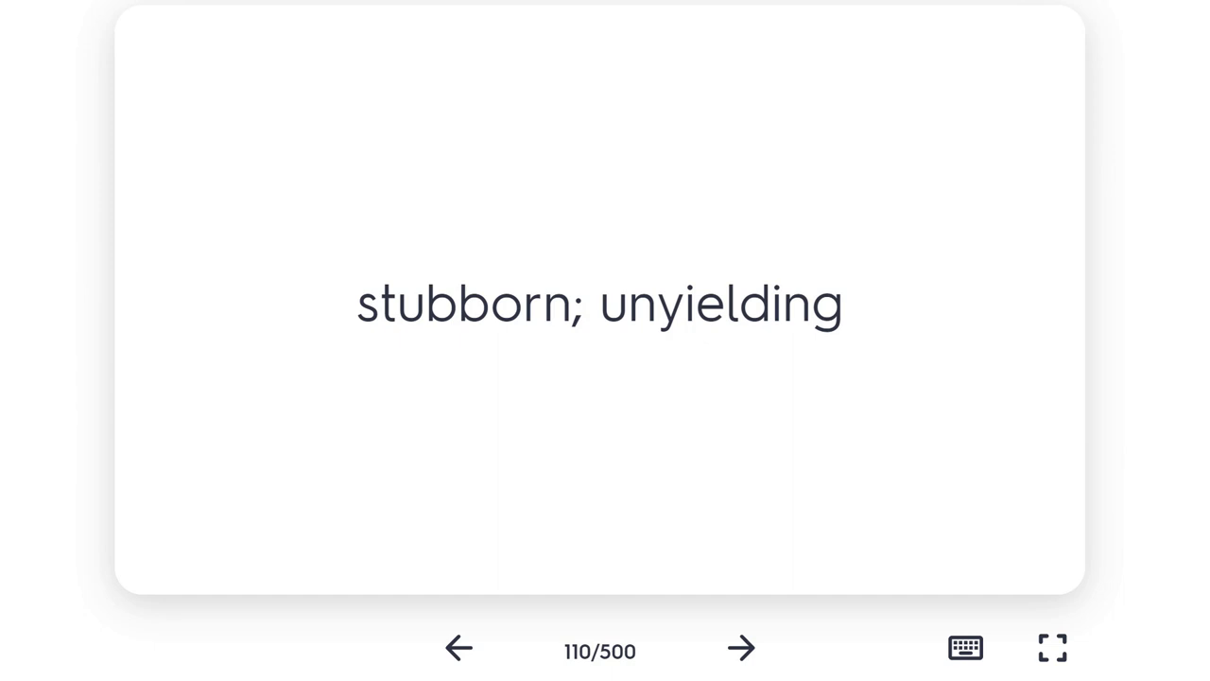
- Advance past card 111 to card 112, EDIFY
{"action": "left_click", "coordinate": [741, 647]}
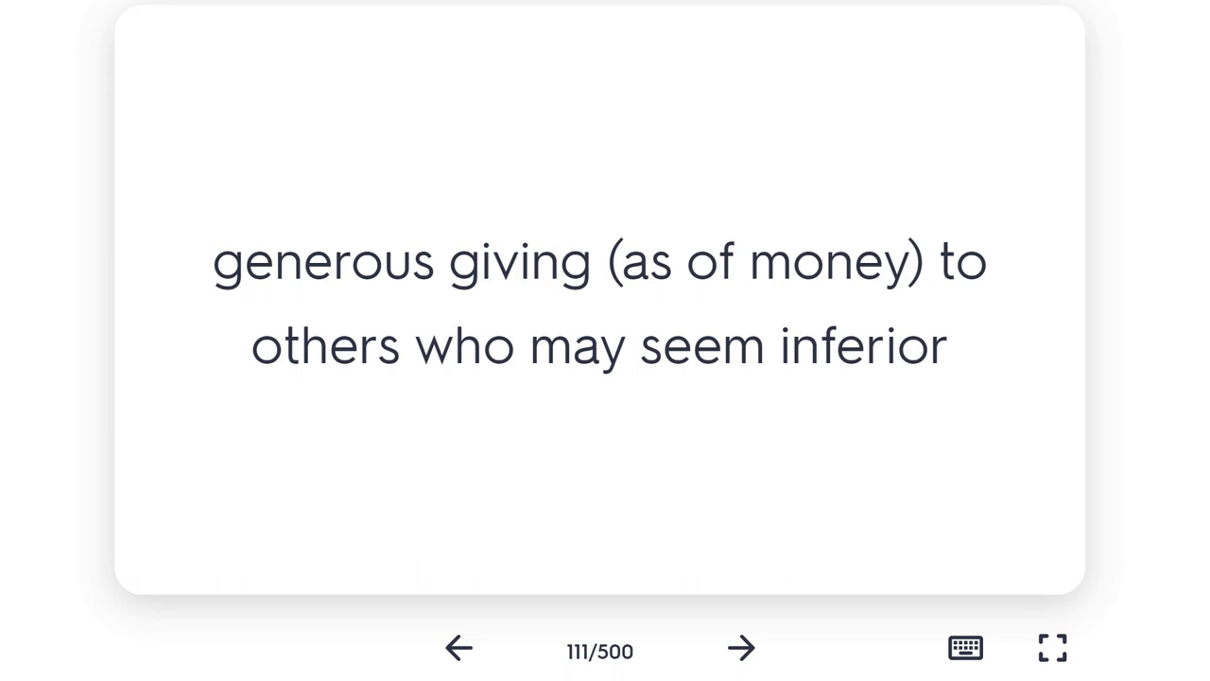
{"action": "left_click", "coordinate": [742, 647]}
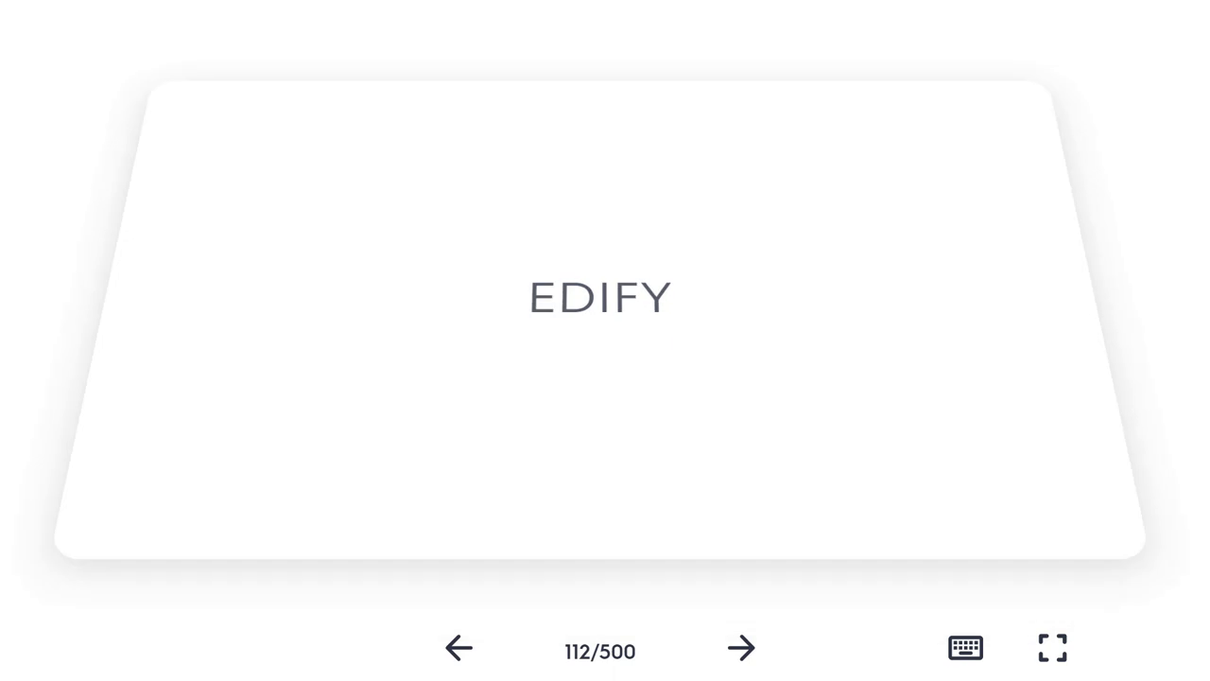
- Flip EDIFY, advance to card 114, flip STENTORIAN to 'extremely loud', and reach card 115
{"action": "left_click", "coordinate": [600, 293]}
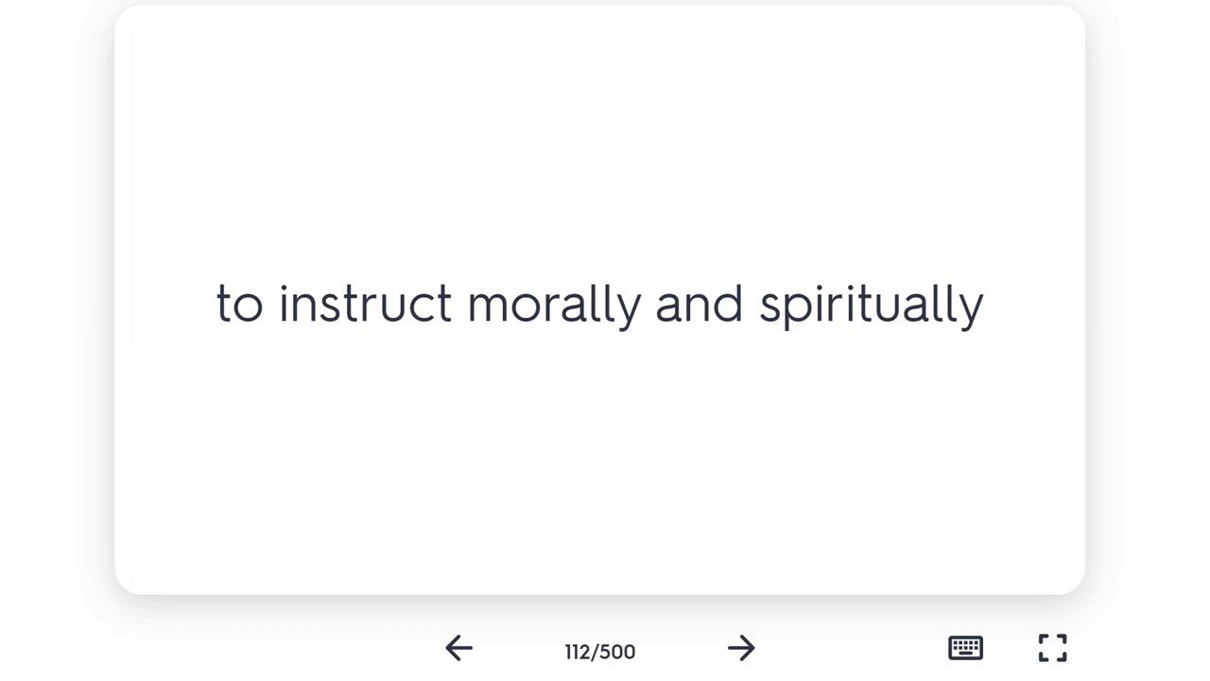
{"action": "left_click", "coordinate": [742, 647]}
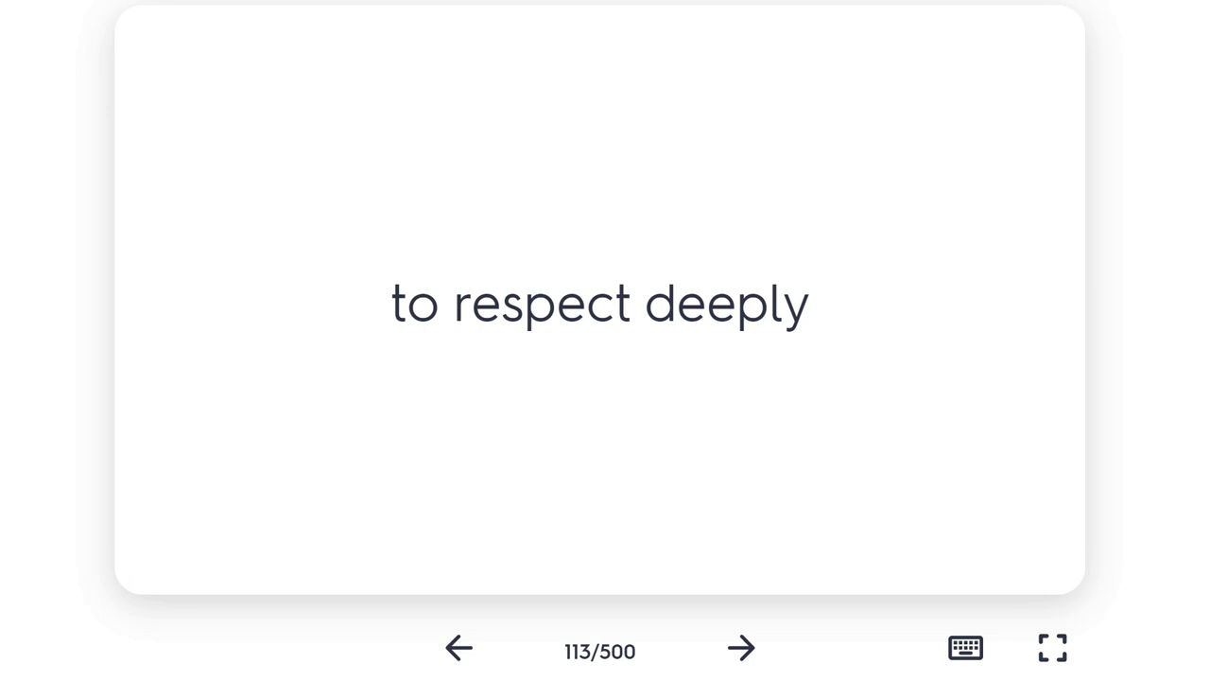
{"action": "left_click", "coordinate": [741, 647]}
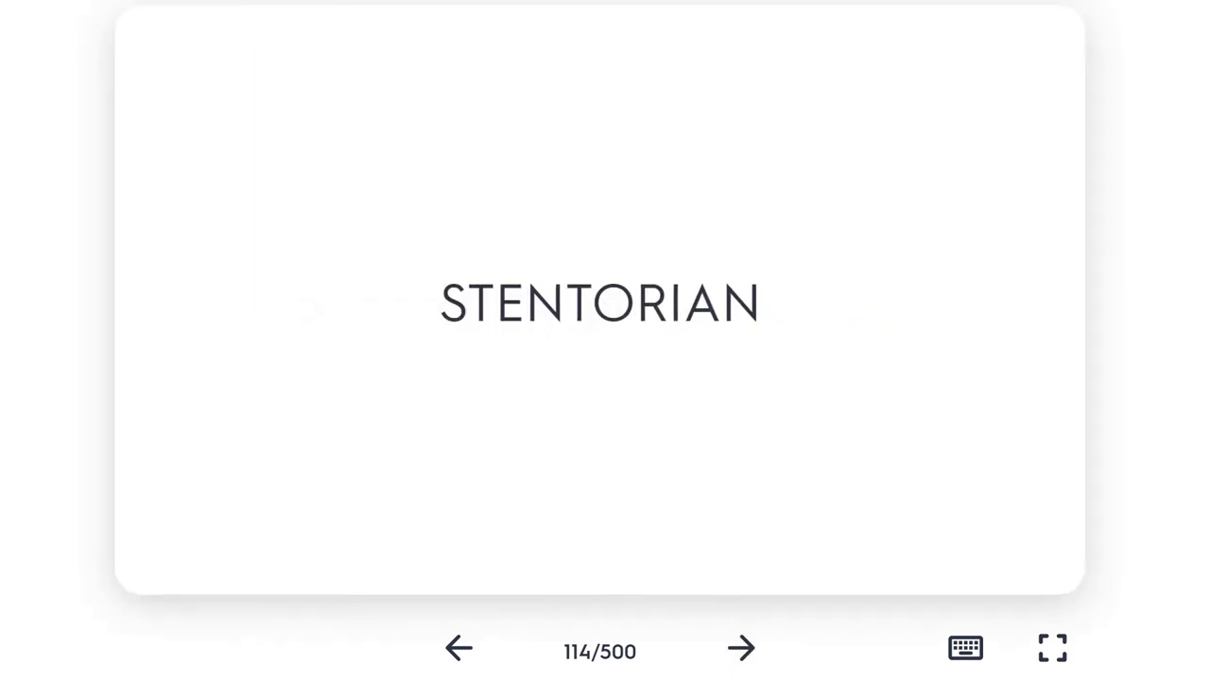
{"action": "left_click", "coordinate": [601, 303]}
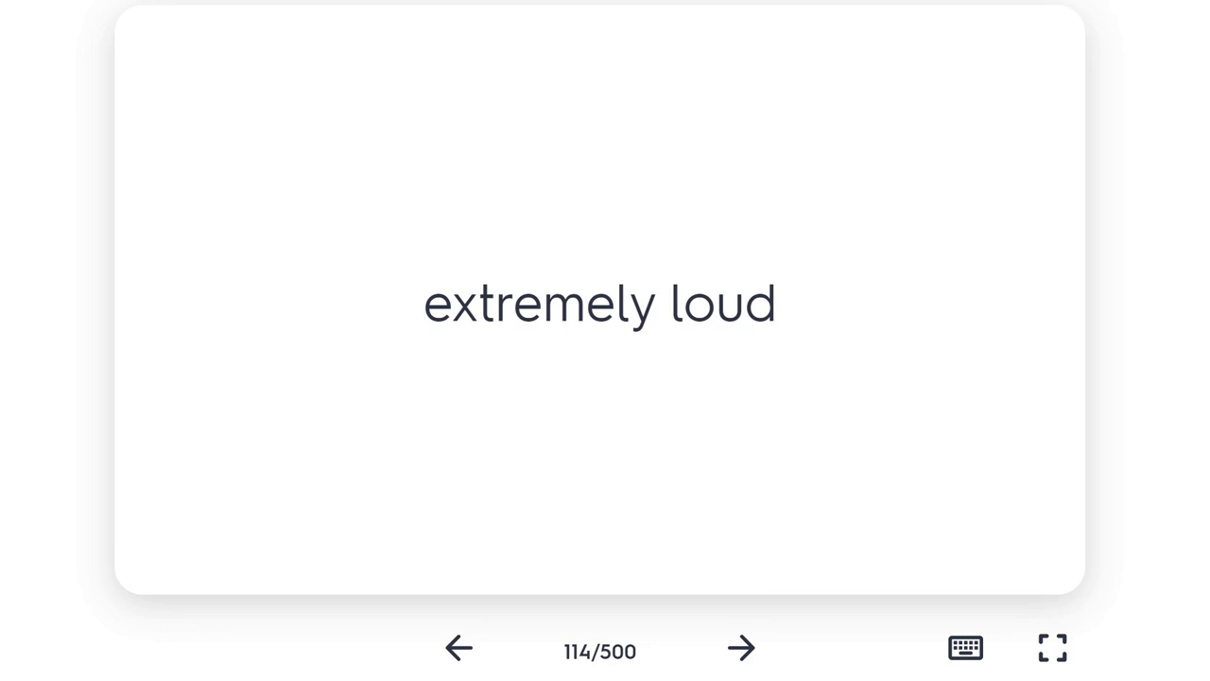
{"action": "left_click", "coordinate": [741, 647]}
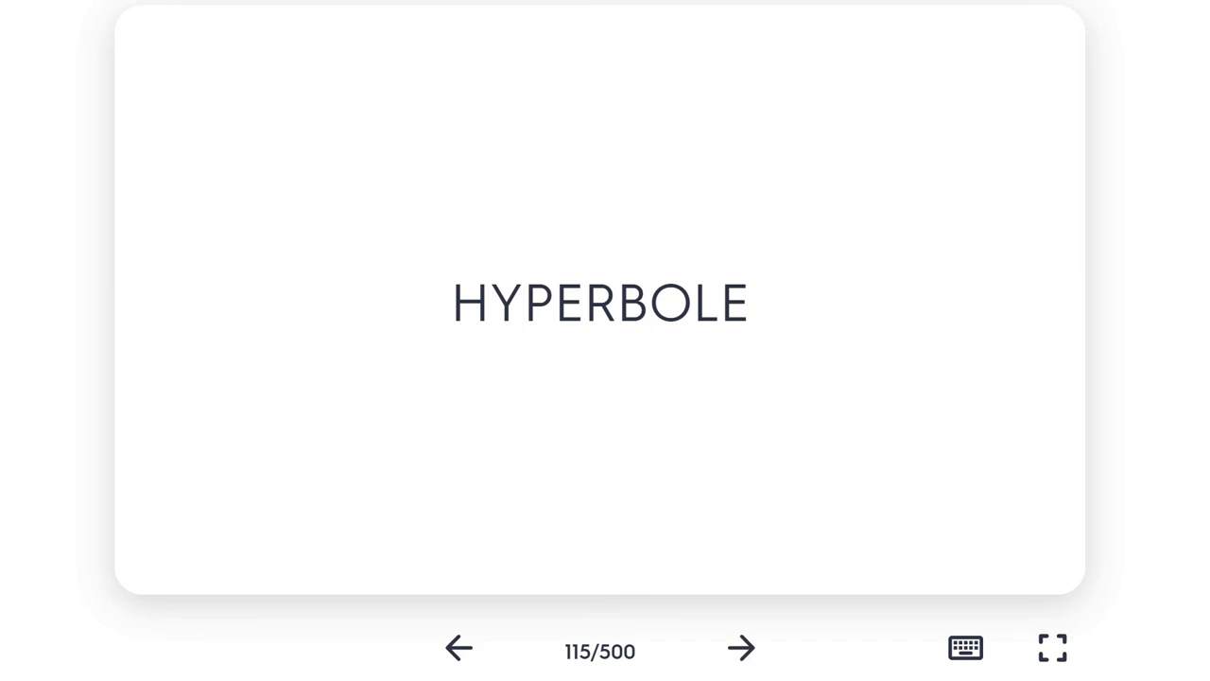
- Flip HYPERBOLE to 'purposeful exaggeration for effect', then advance through card 116 to card 117
{"action": "left_click", "coordinate": [600, 303]}
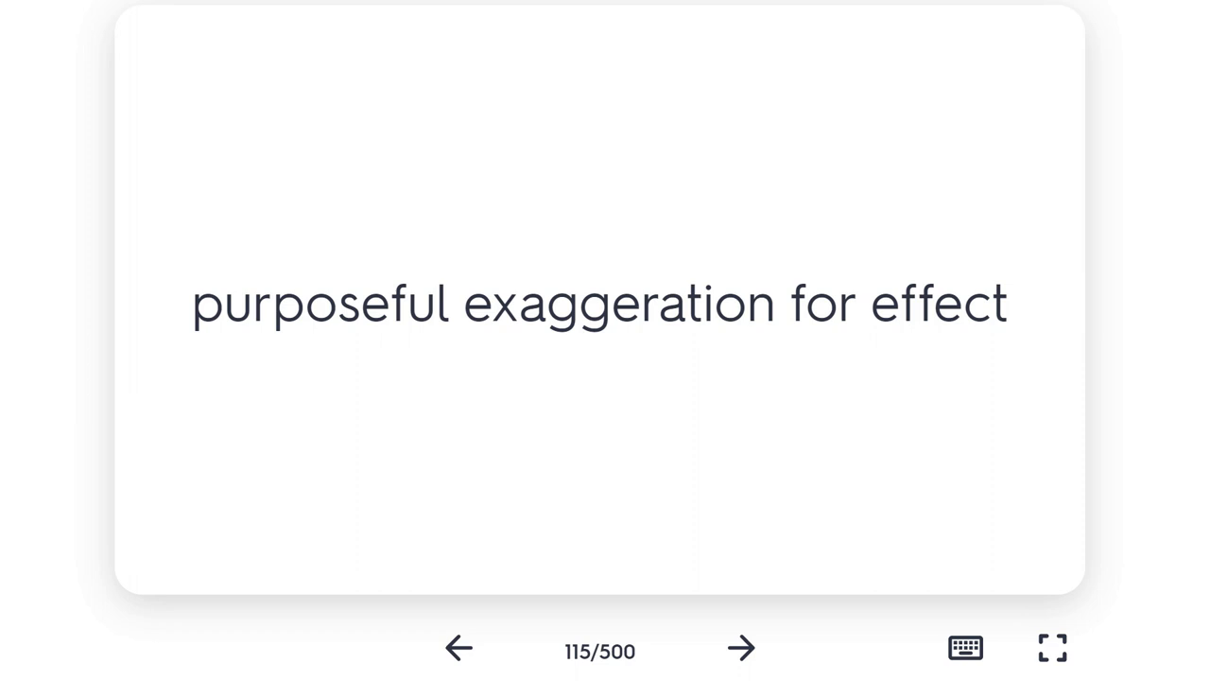
{"action": "left_click", "coordinate": [742, 647]}
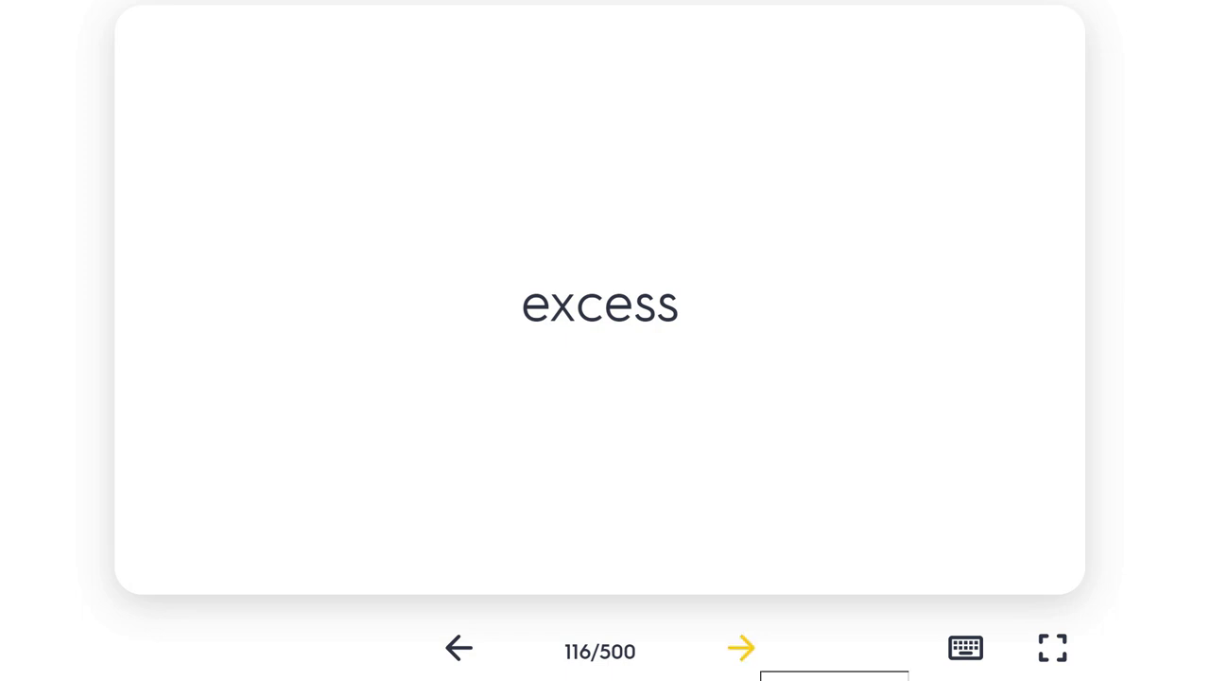
{"action": "left_click", "coordinate": [741, 647]}
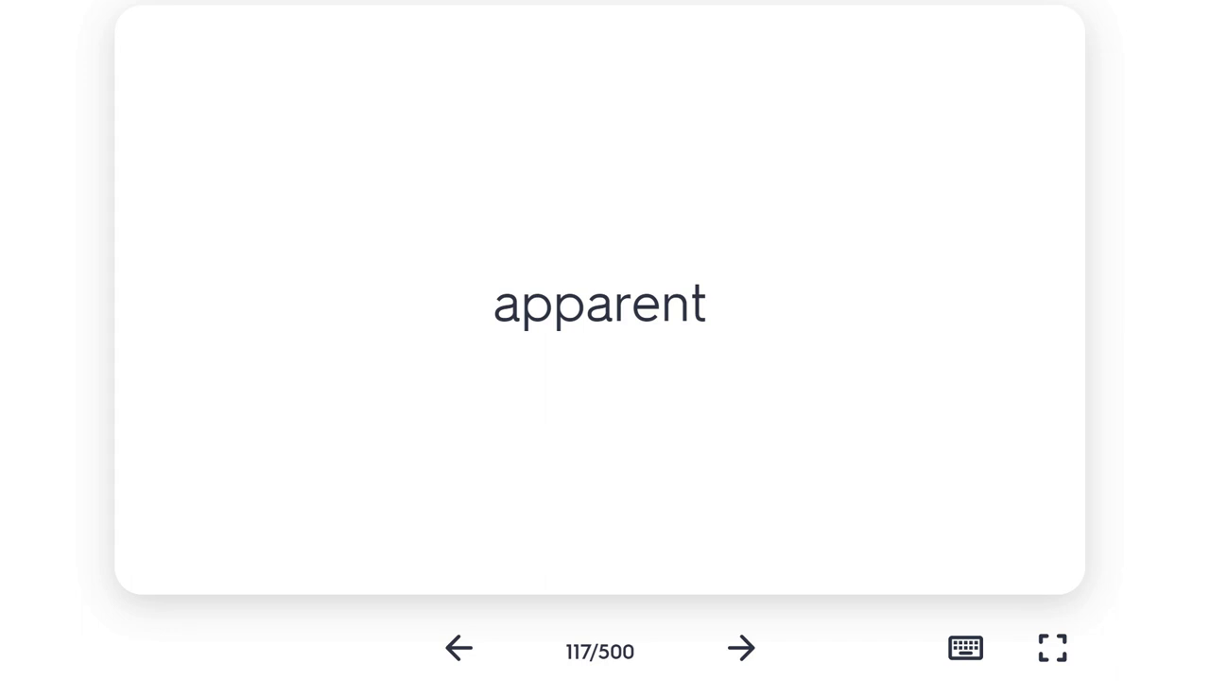
- Advance through card 118, 'capable of being shaped', to card 119, OSTENTATION
{"action": "left_click", "coordinate": [742, 647]}
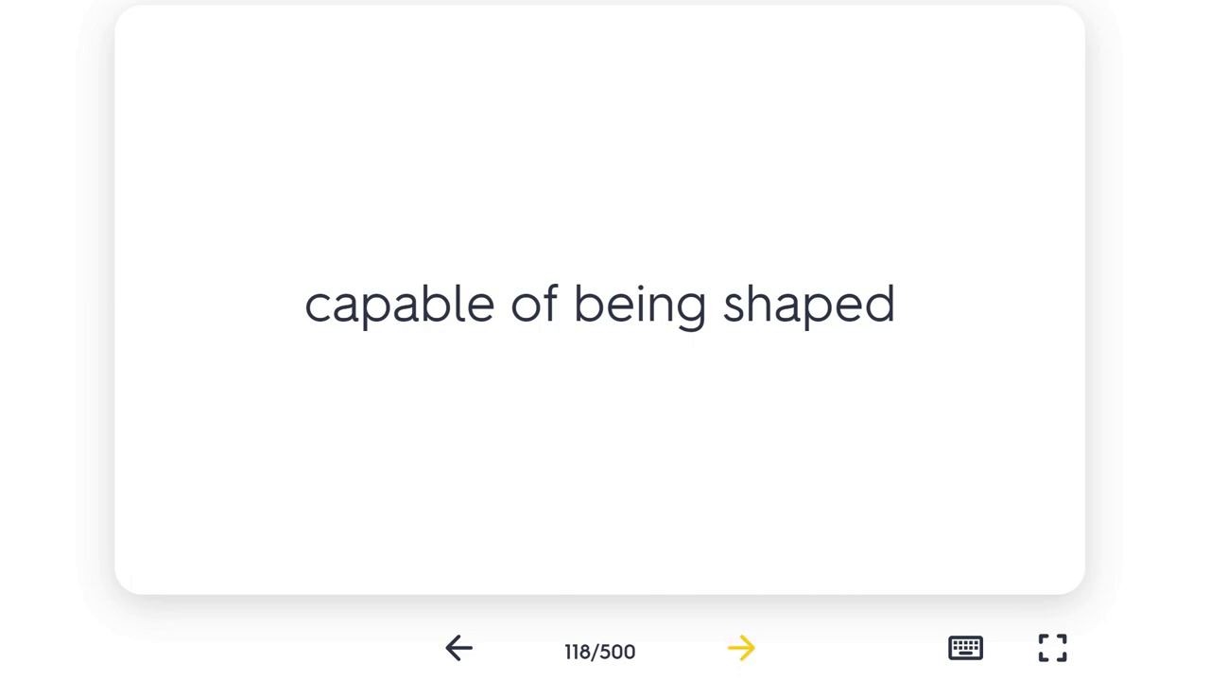
{"action": "left_click", "coordinate": [742, 646]}
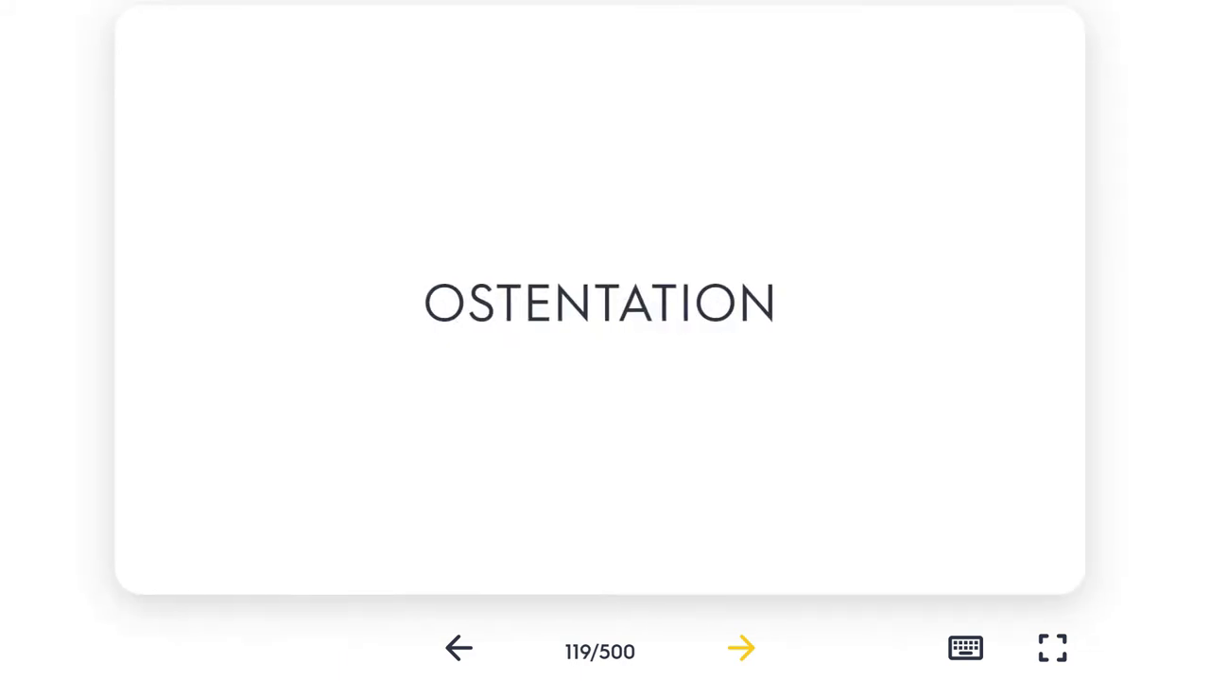
- Flip OSTENTATION to 'excessive showiness', then advance through cards 120–122 to card 123, DECORUM
{"action": "left_click", "coordinate": [741, 647]}
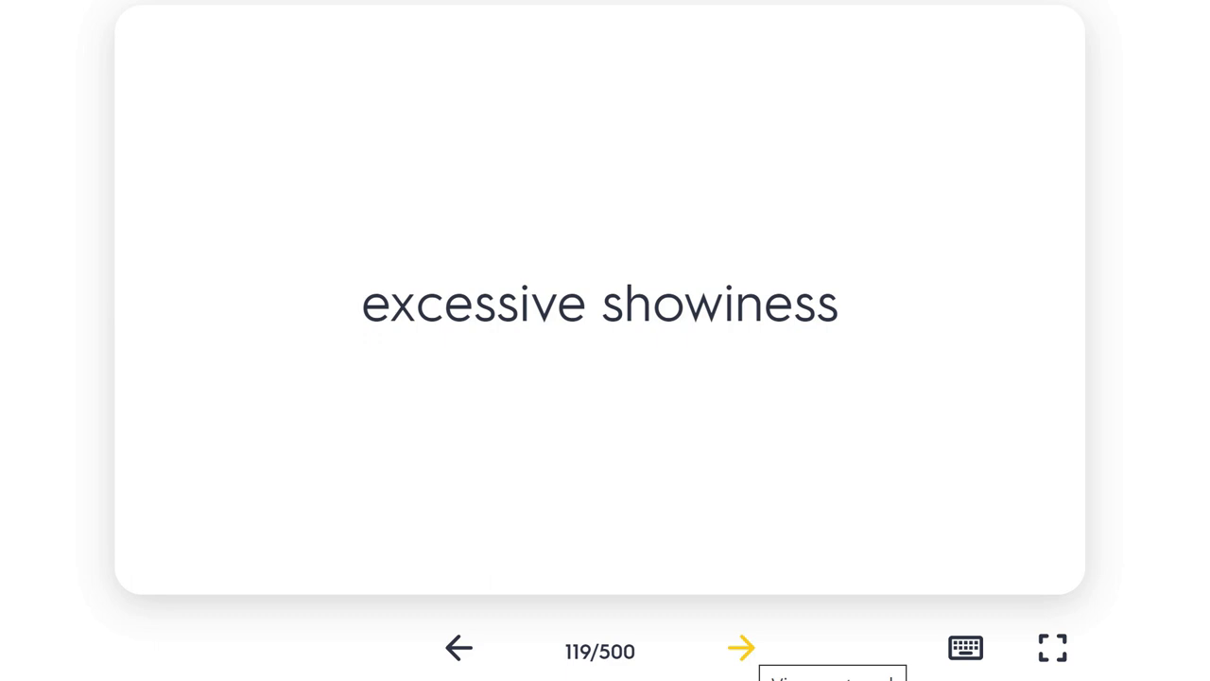
{"action": "left_click", "coordinate": [741, 646]}
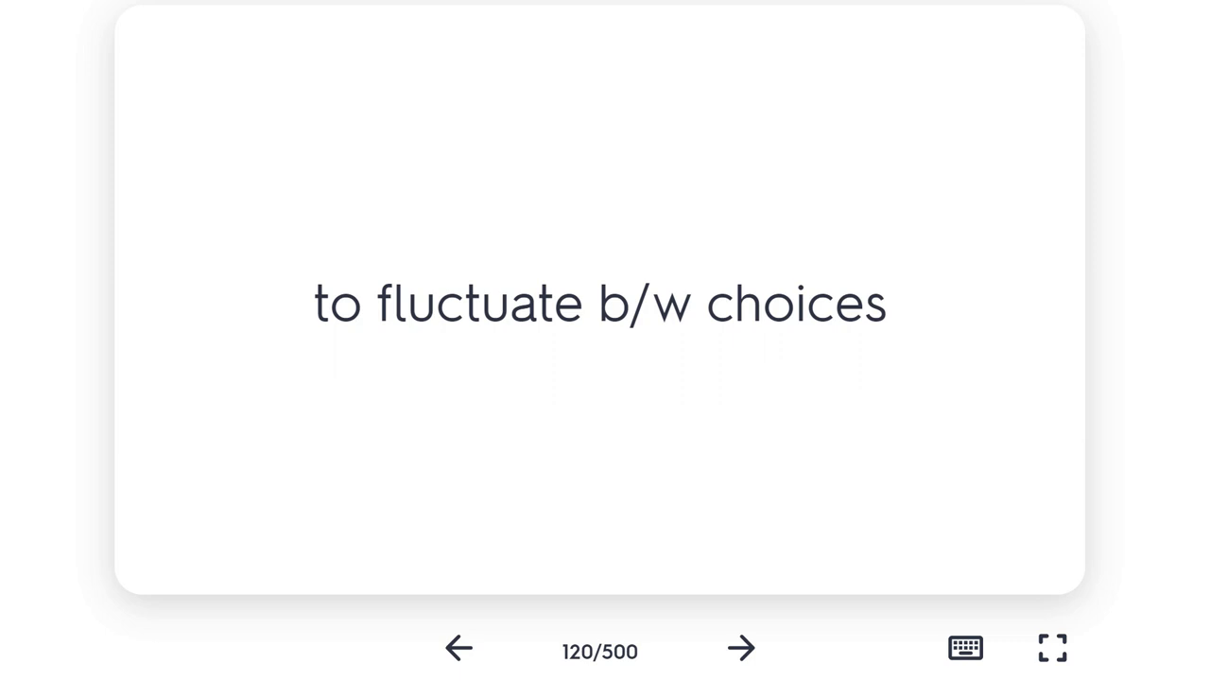
{"action": "left_click", "coordinate": [741, 647]}
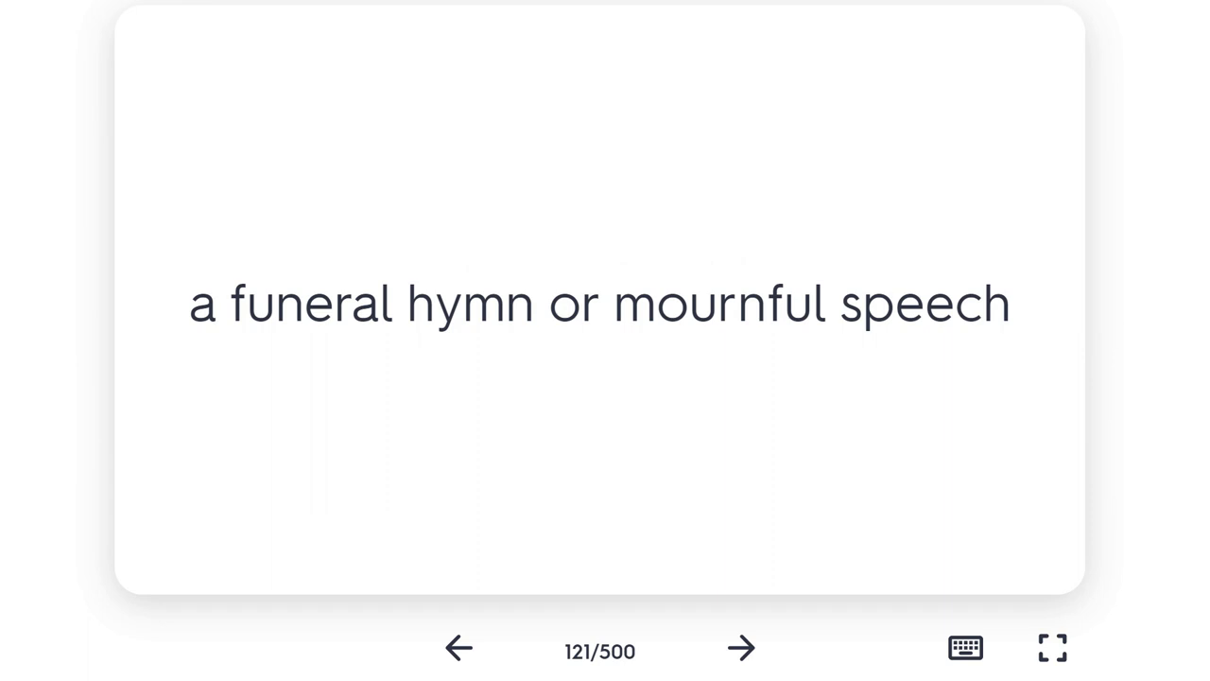
{"action": "left_click", "coordinate": [741, 646]}
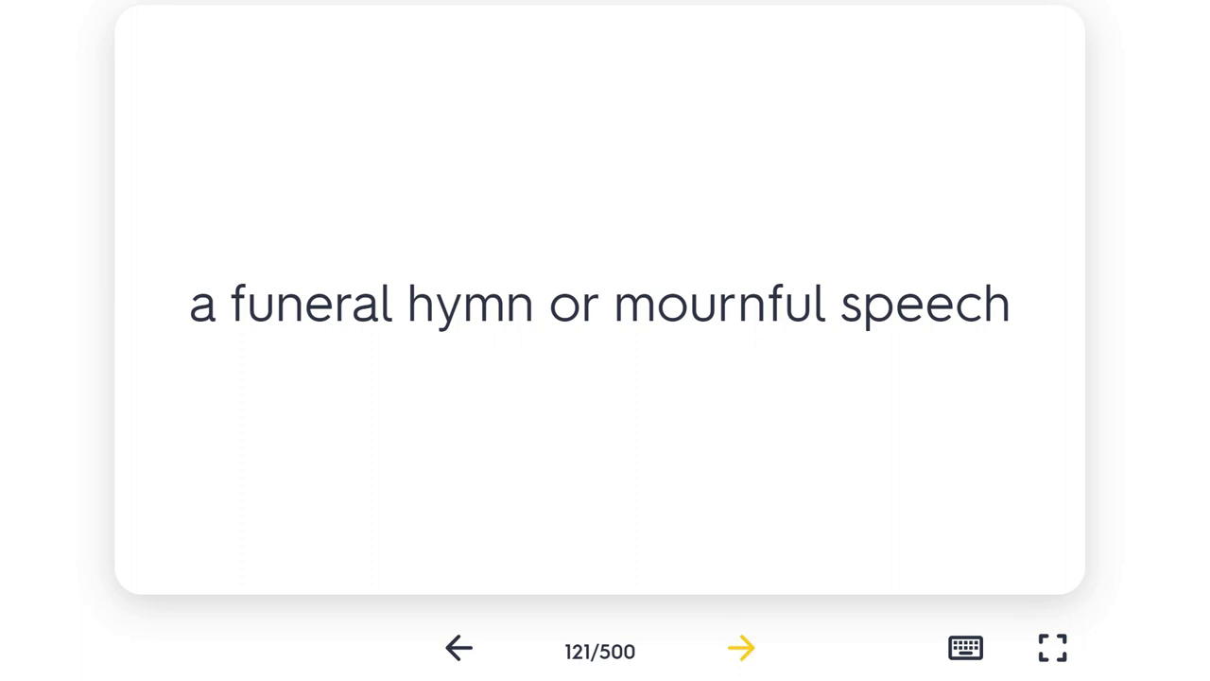
{"action": "left_click", "coordinate": [741, 649]}
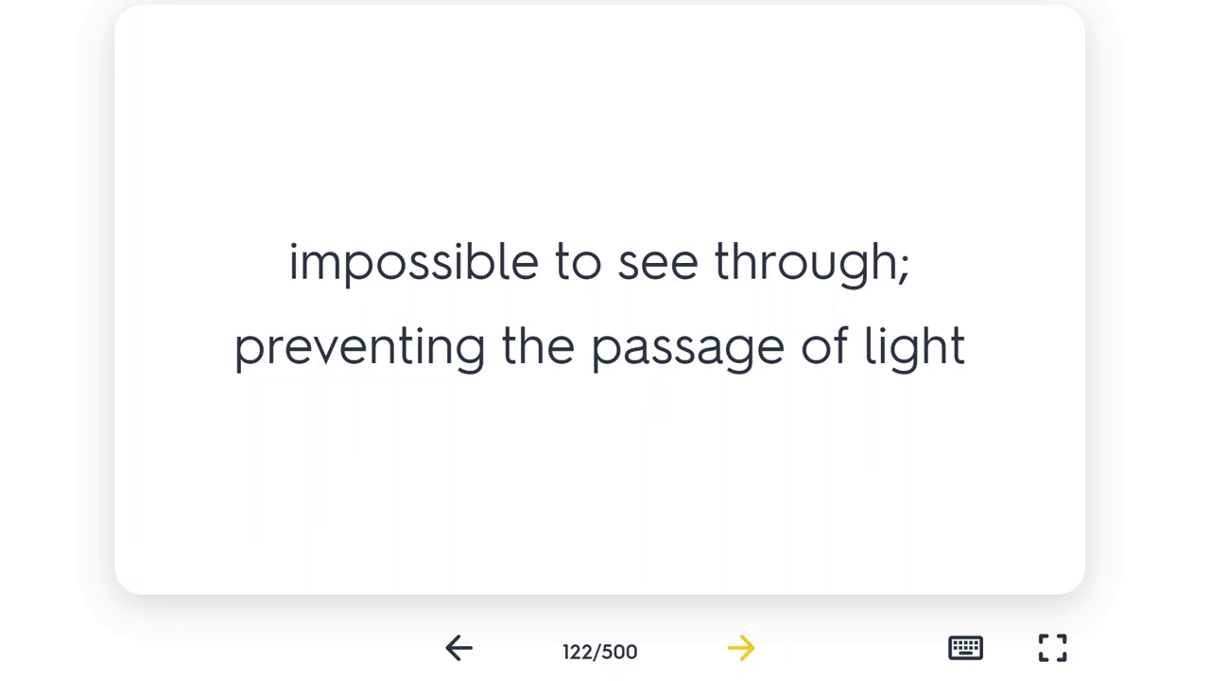
{"action": "left_click", "coordinate": [741, 647]}
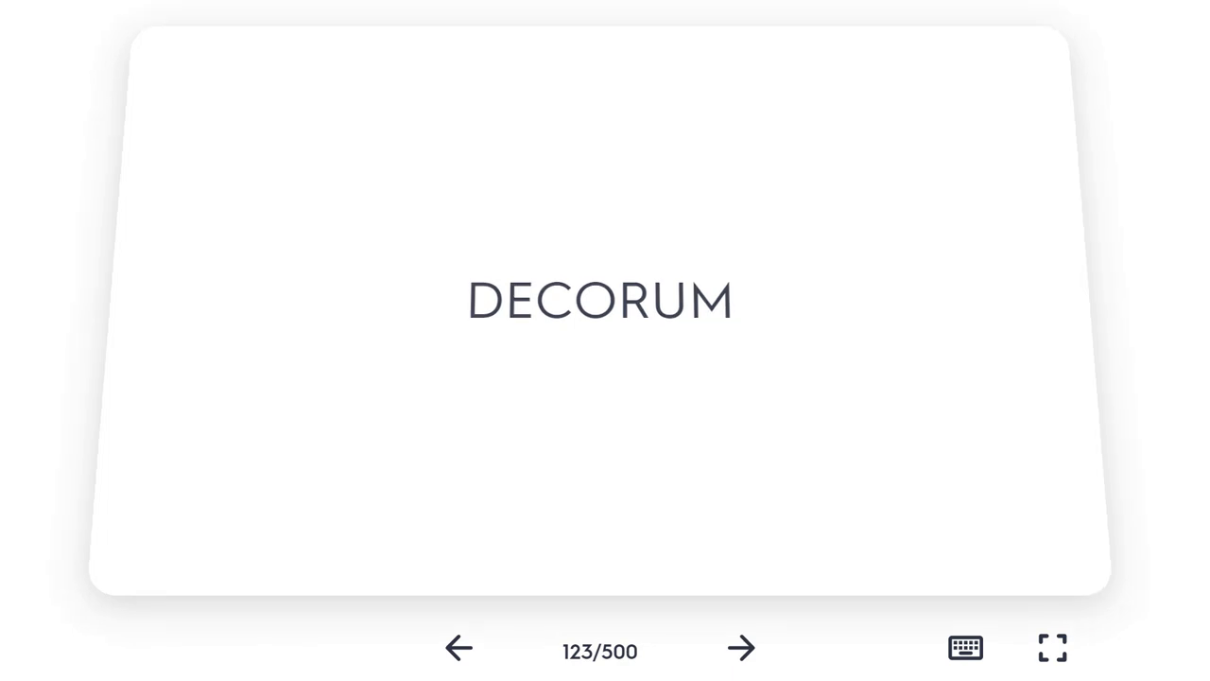
- Flip DECORUM, advance through cards 124–125 to card 126, and flip it to 'to change into bone'
{"action": "left_click", "coordinate": [600, 302]}
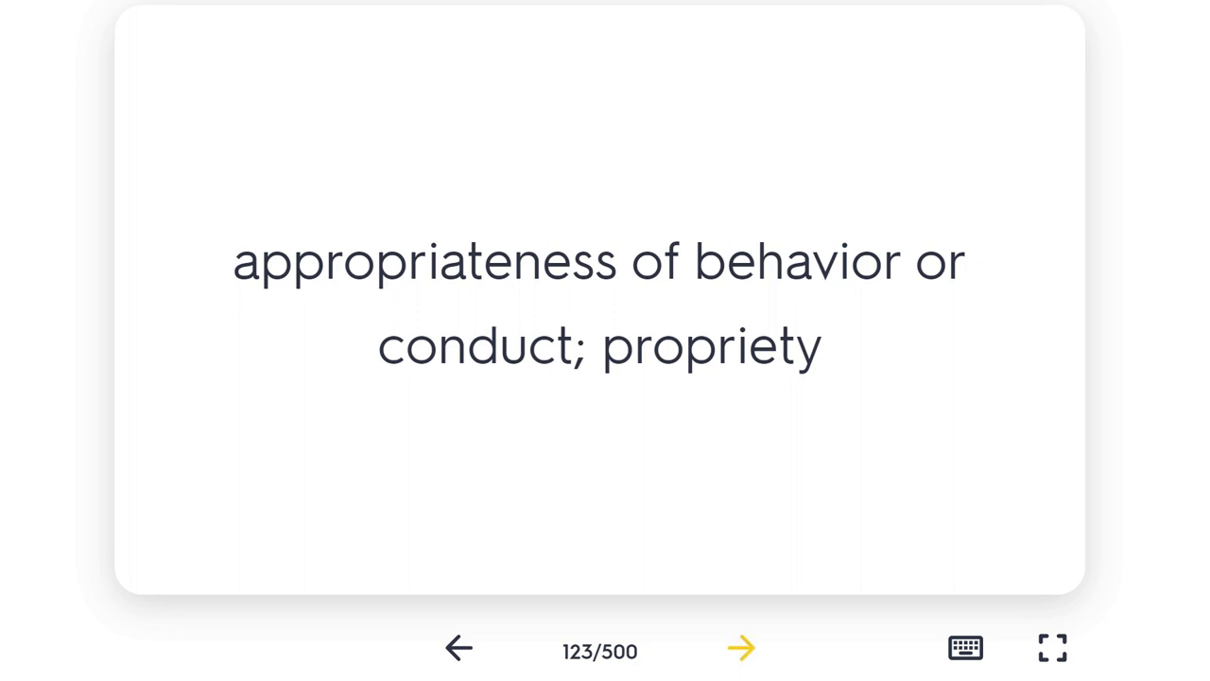
{"action": "left_click", "coordinate": [742, 647]}
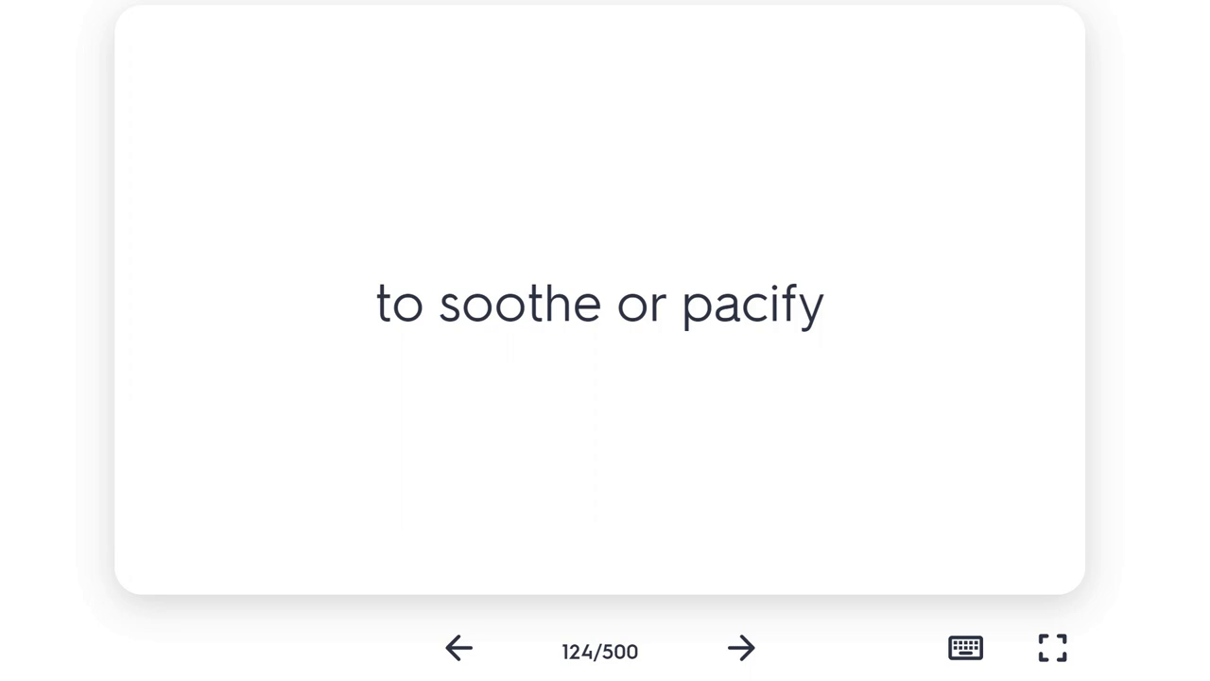
{"action": "left_click", "coordinate": [742, 647]}
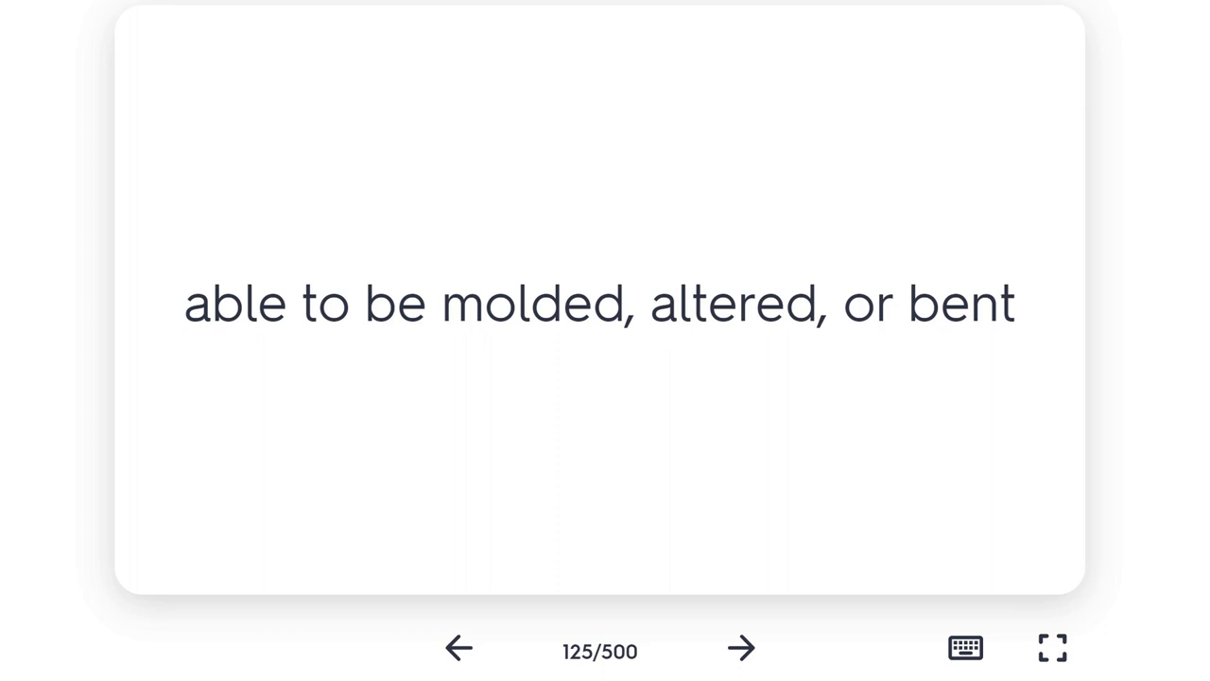
{"action": "left_click", "coordinate": [741, 647]}
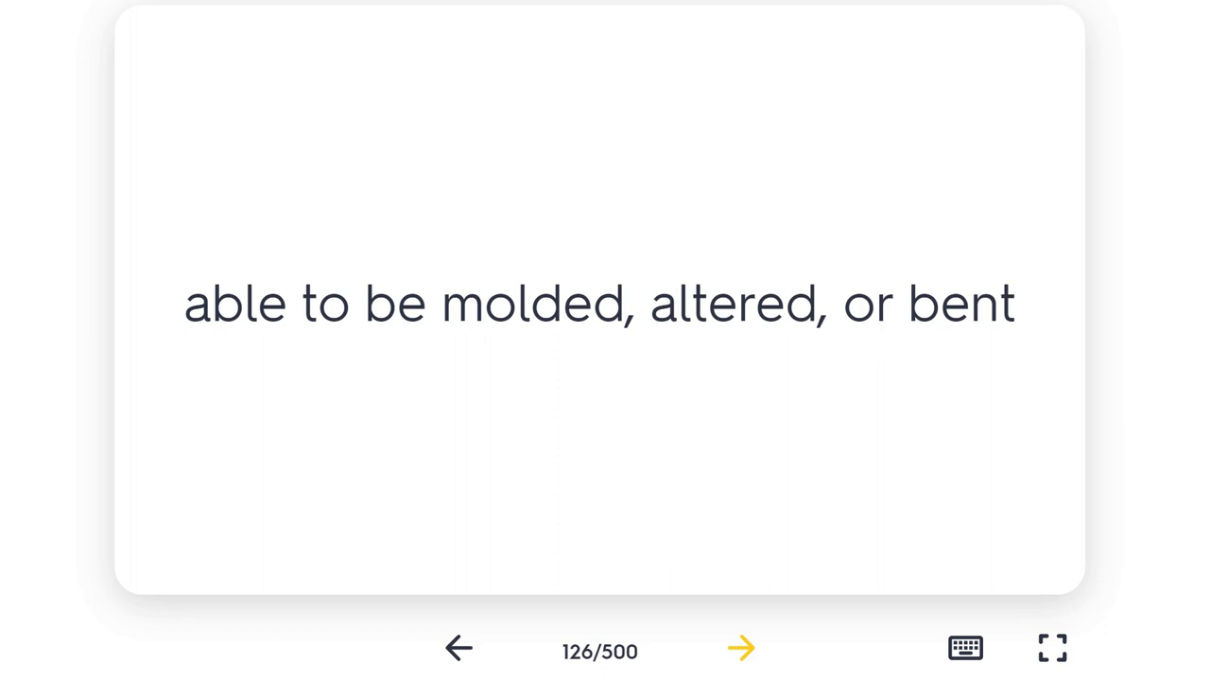
{"action": "left_click", "coordinate": [741, 649]}
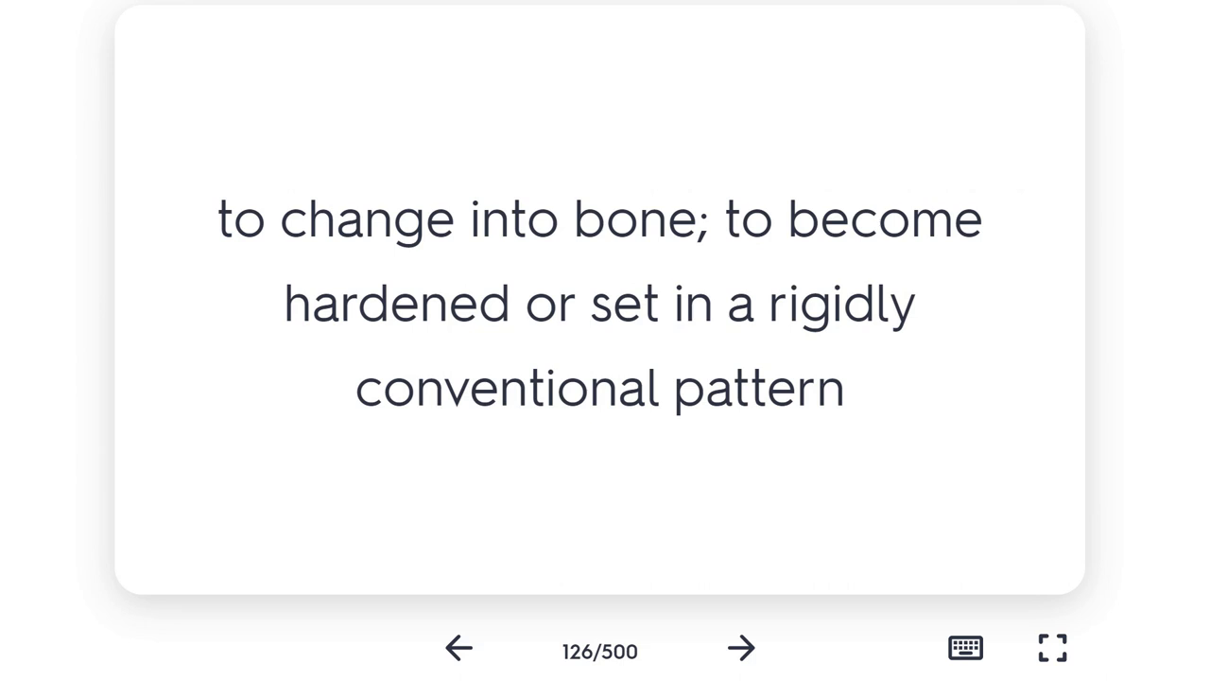
- Reveal card 127's definition, 'long, harsh speech or verbal attack', then advance to card 128, seraphic
{"action": "left_click", "coordinate": [742, 646]}
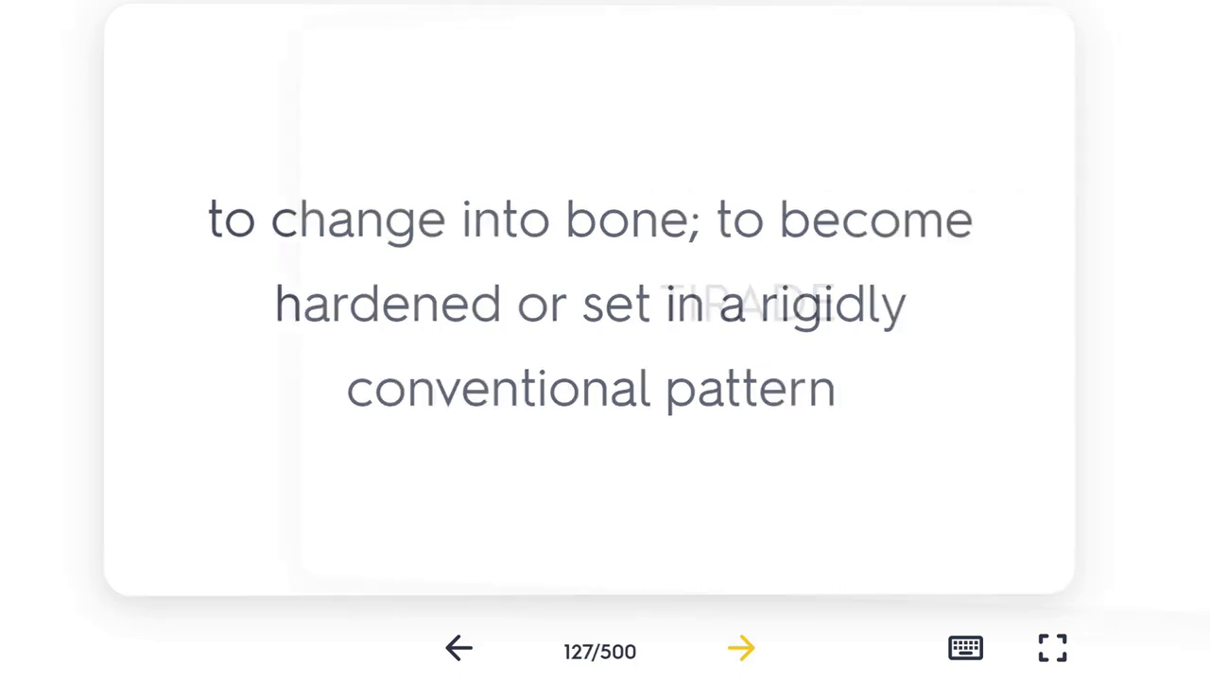
{"action": "left_click", "coordinate": [742, 647]}
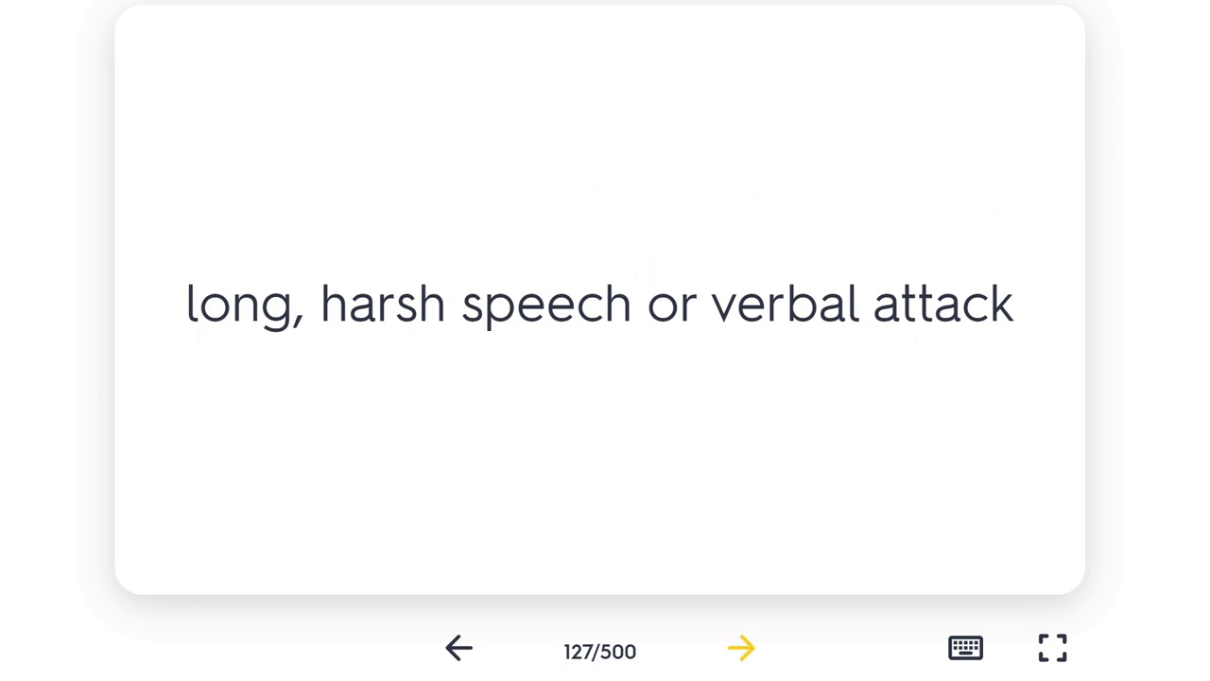
{"action": "left_click", "coordinate": [741, 649]}
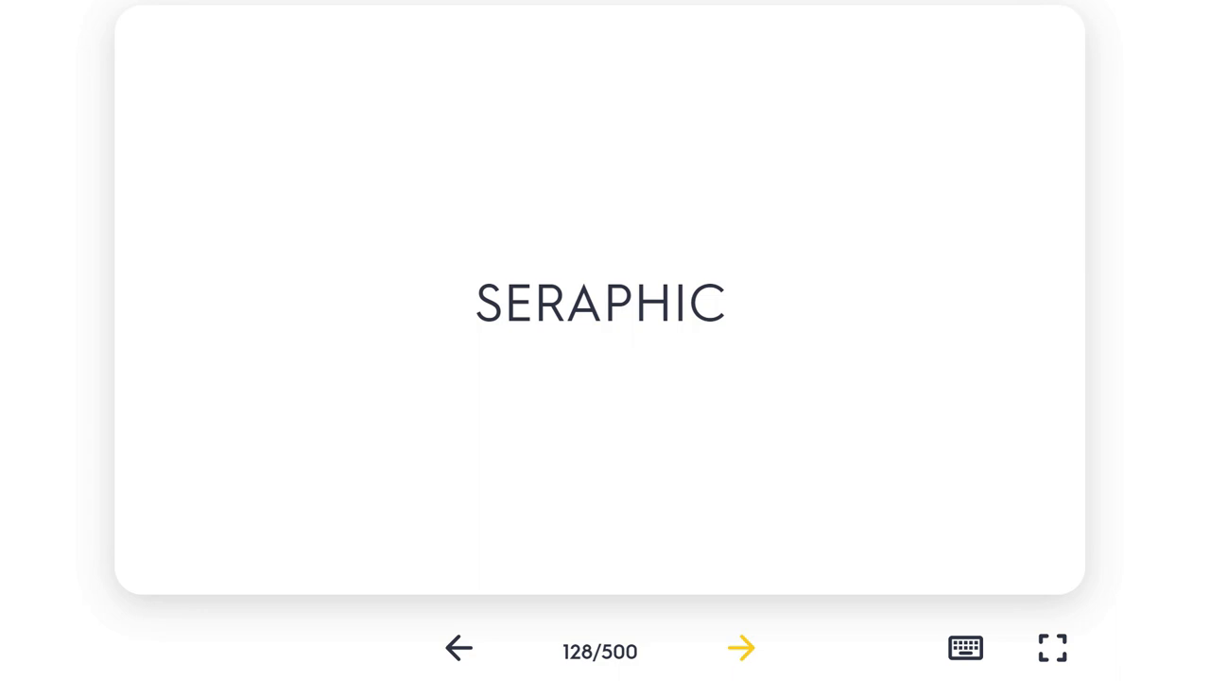
- Reveal seraphic's definition, 'angelic; sweet', then advance to card 129
{"action": "left_click", "coordinate": [741, 647]}
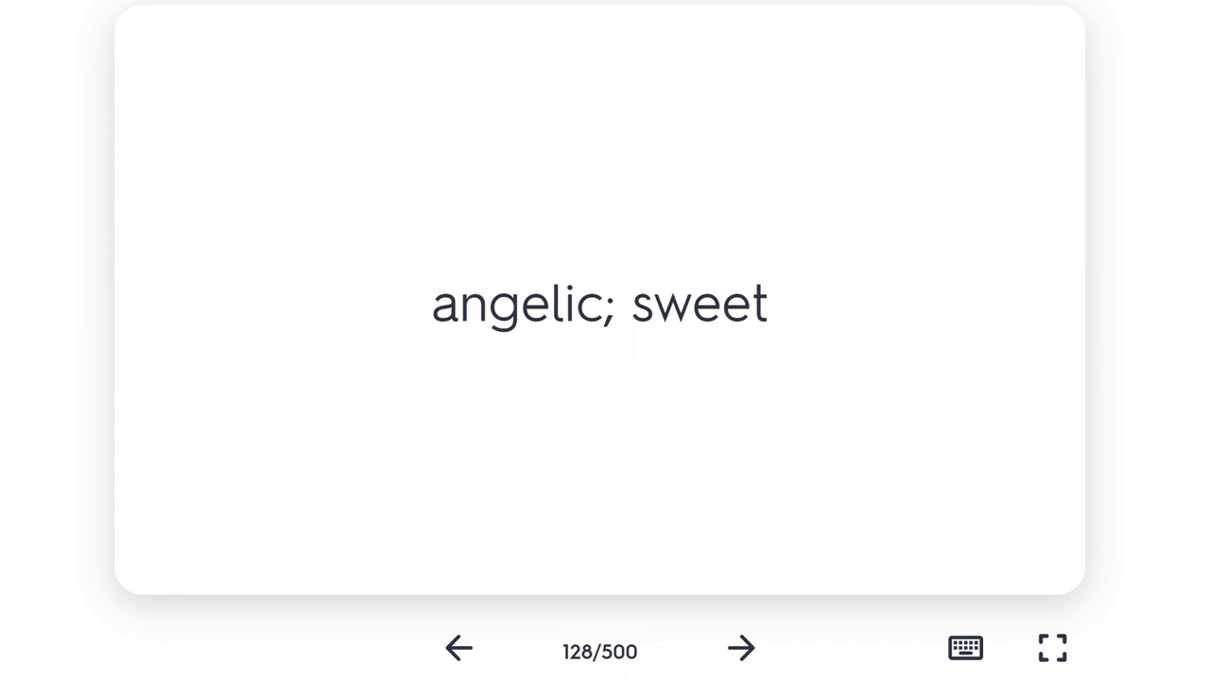
{"action": "left_click", "coordinate": [742, 647]}
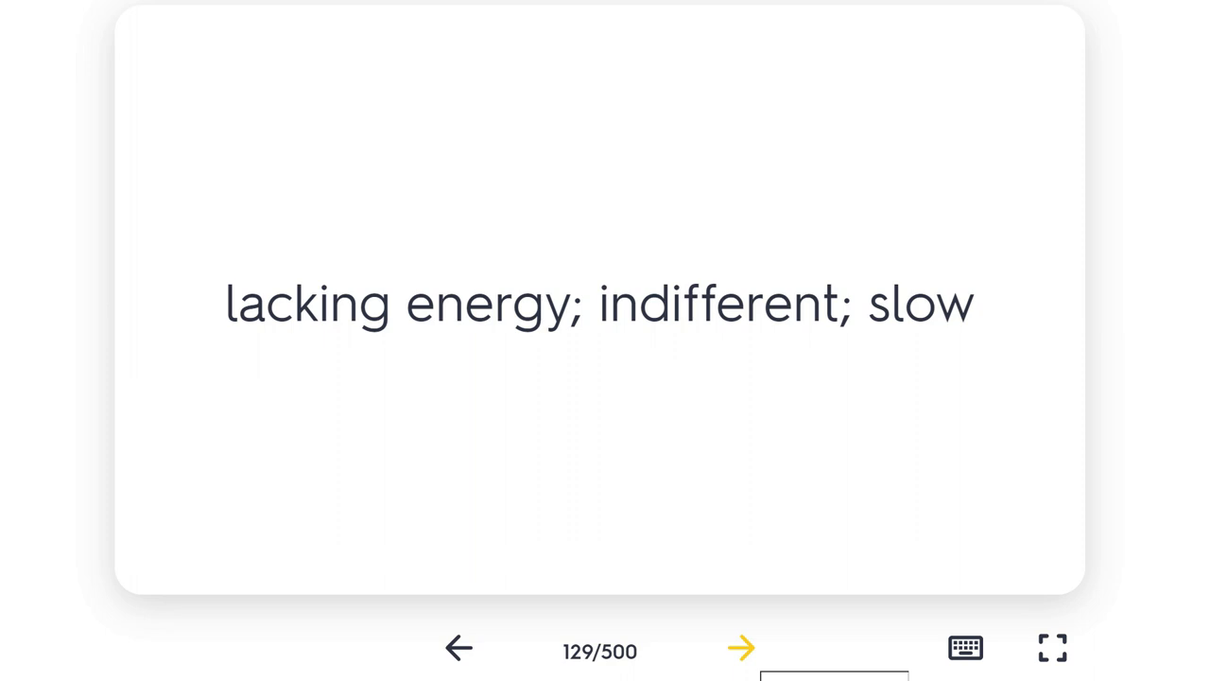
- Advance through card 130, 'to judge a dispute b/w two opposing parties', to card 131, 'trace amount'
{"action": "left_click", "coordinate": [741, 647]}
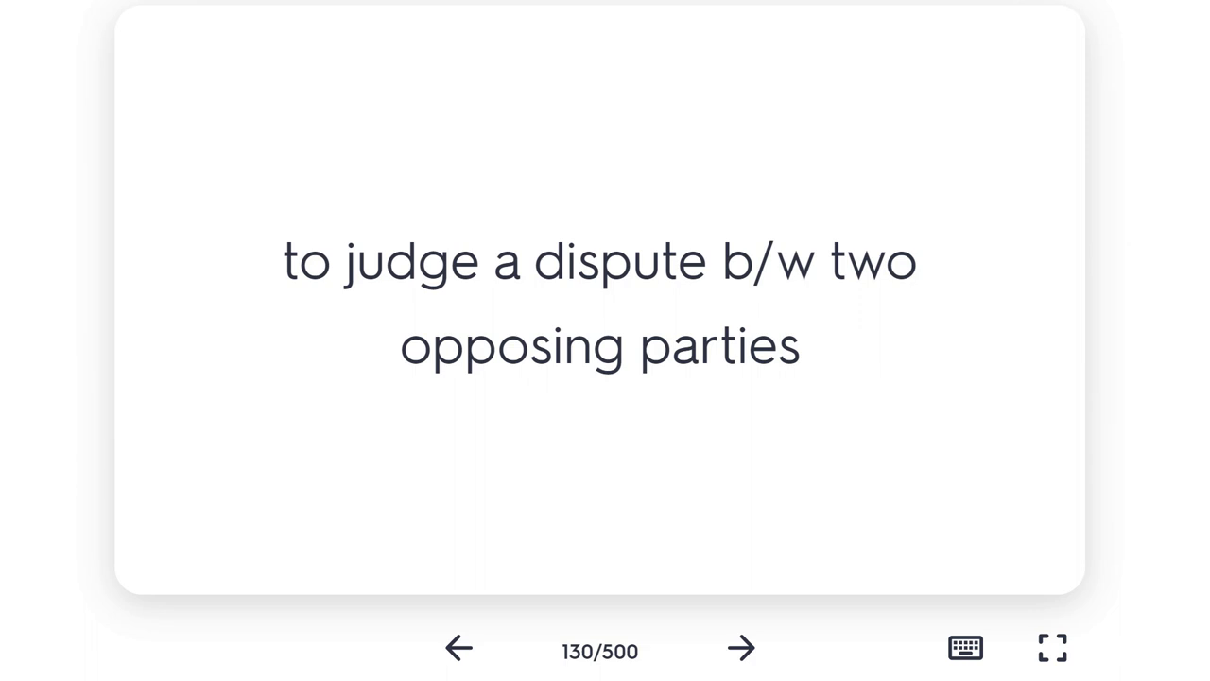
{"action": "mouse_move", "coordinate": [742, 646]}
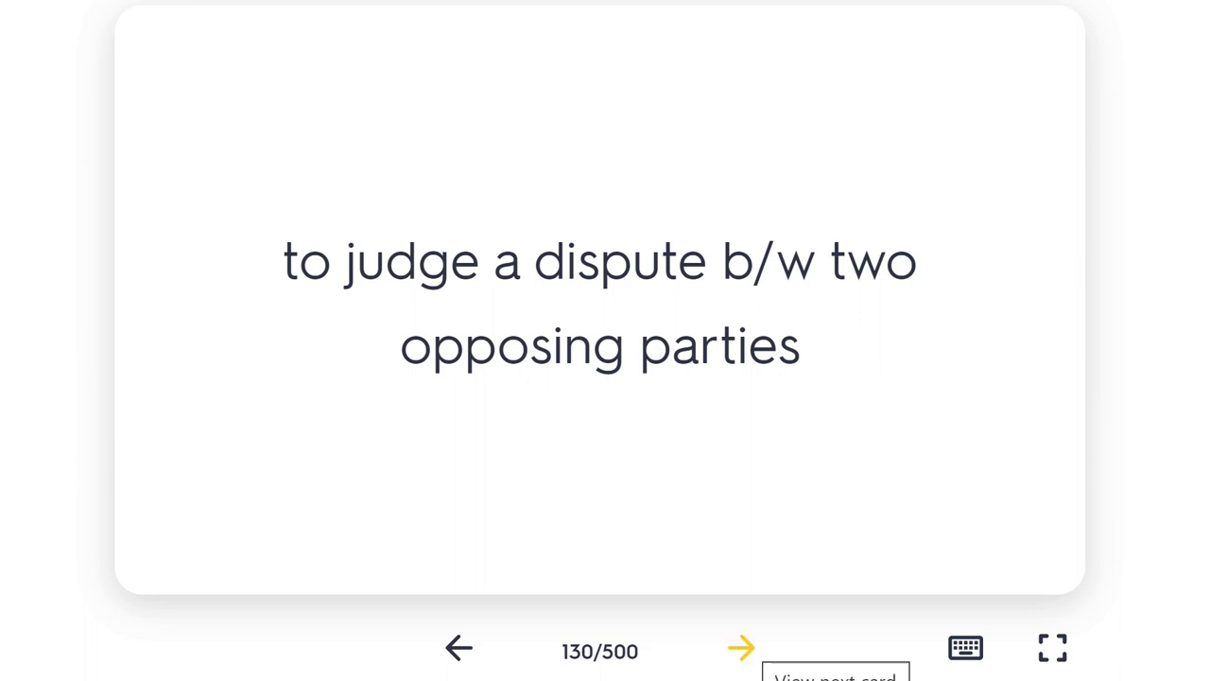
{"action": "left_click", "coordinate": [742, 647]}
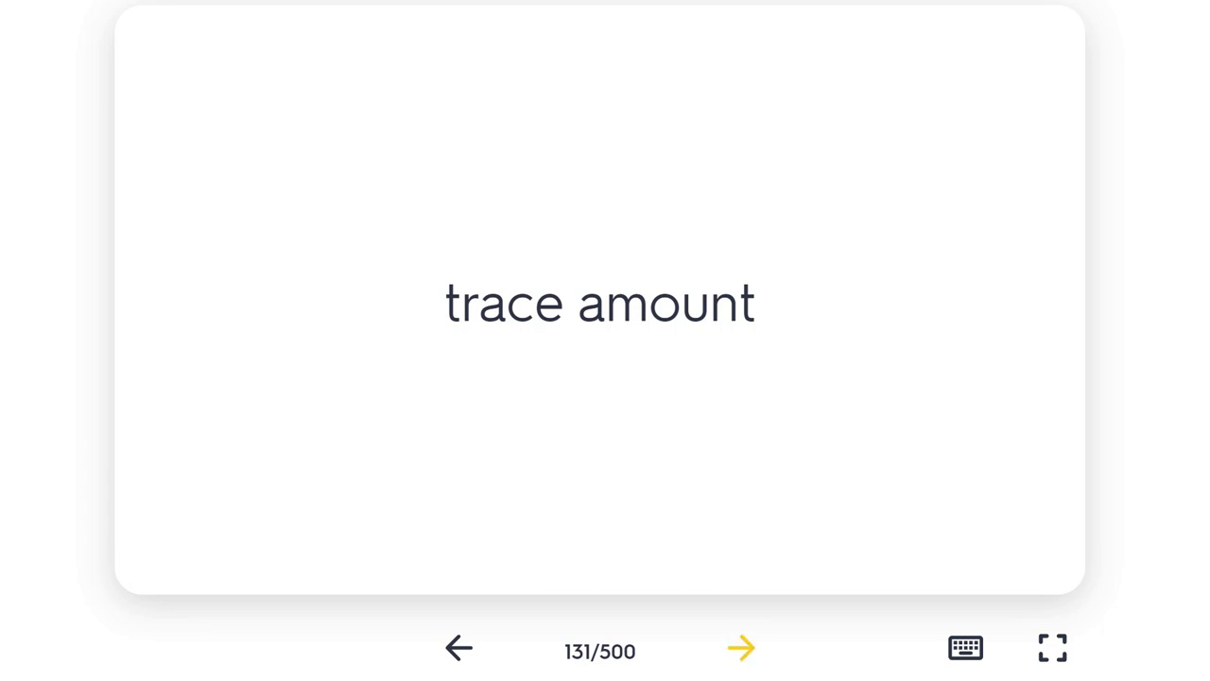
- Reveal the definitions of mar and venerable, then advance to card 134, gambol
{"action": "left_click", "coordinate": [741, 646]}
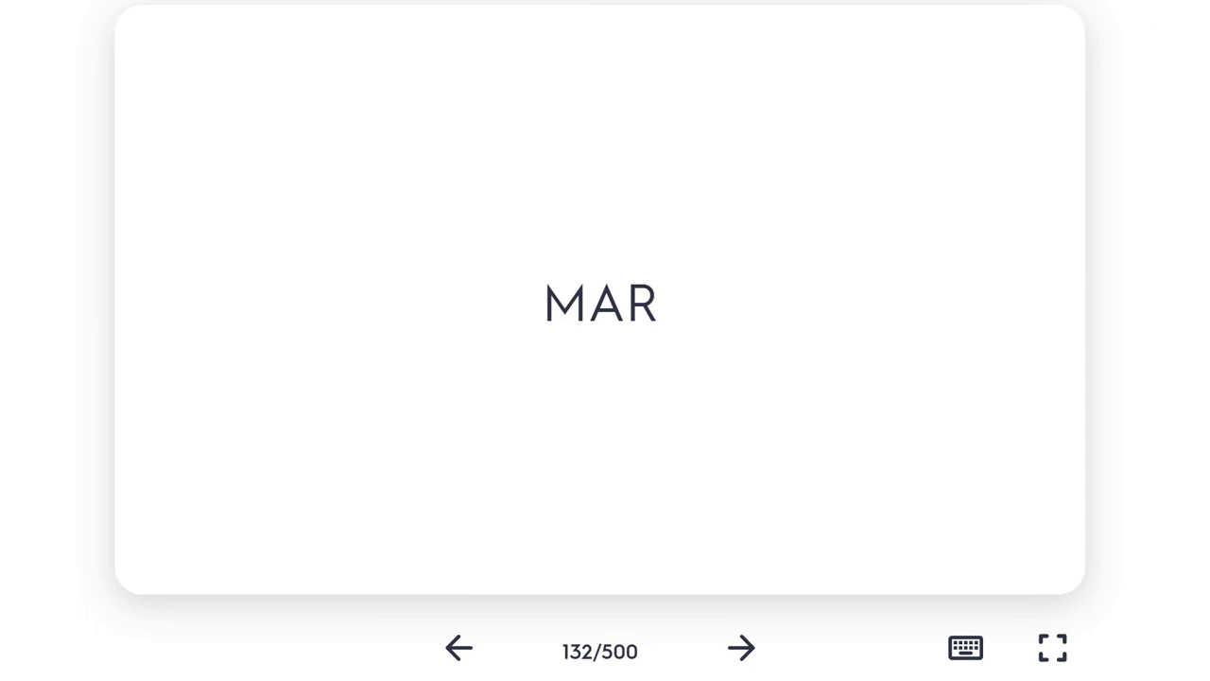
{"action": "left_click", "coordinate": [599, 302]}
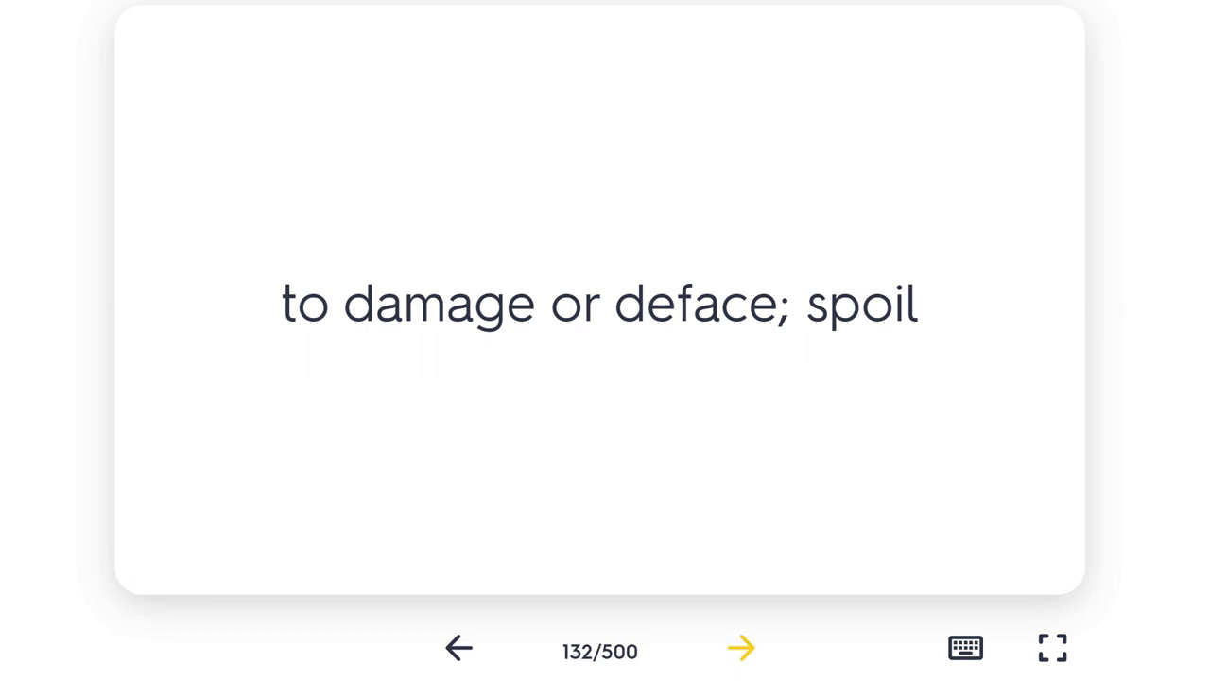
{"action": "left_click", "coordinate": [741, 647]}
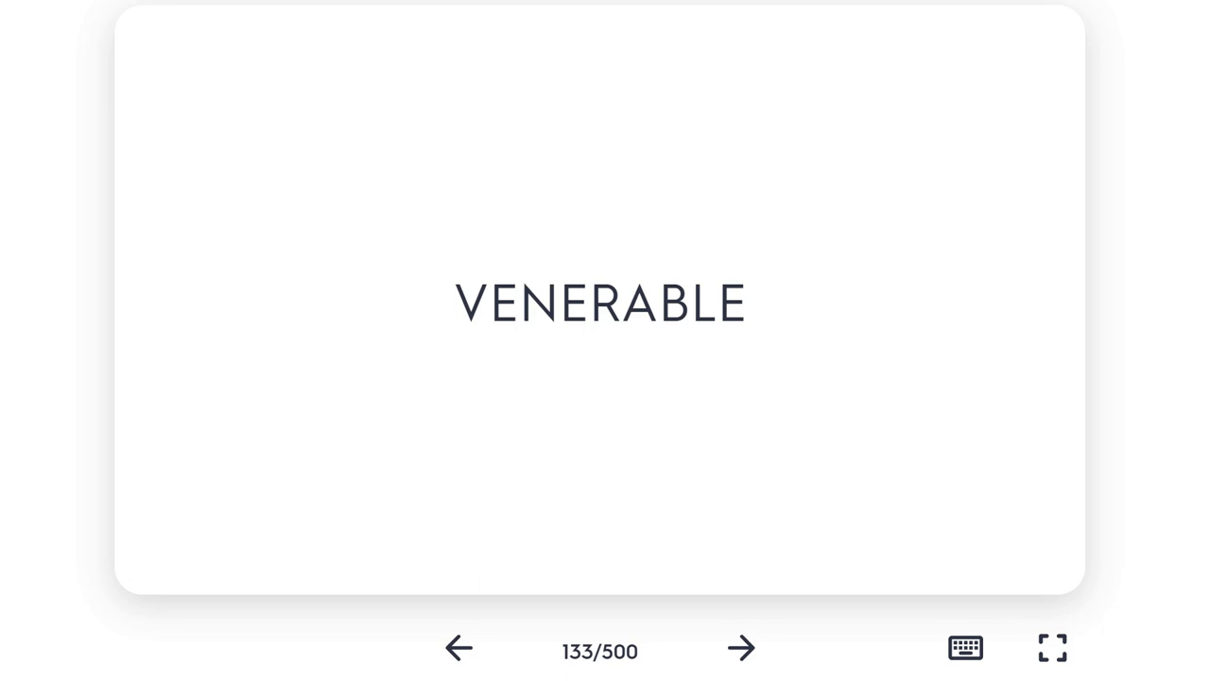
{"action": "left_click", "coordinate": [599, 302]}
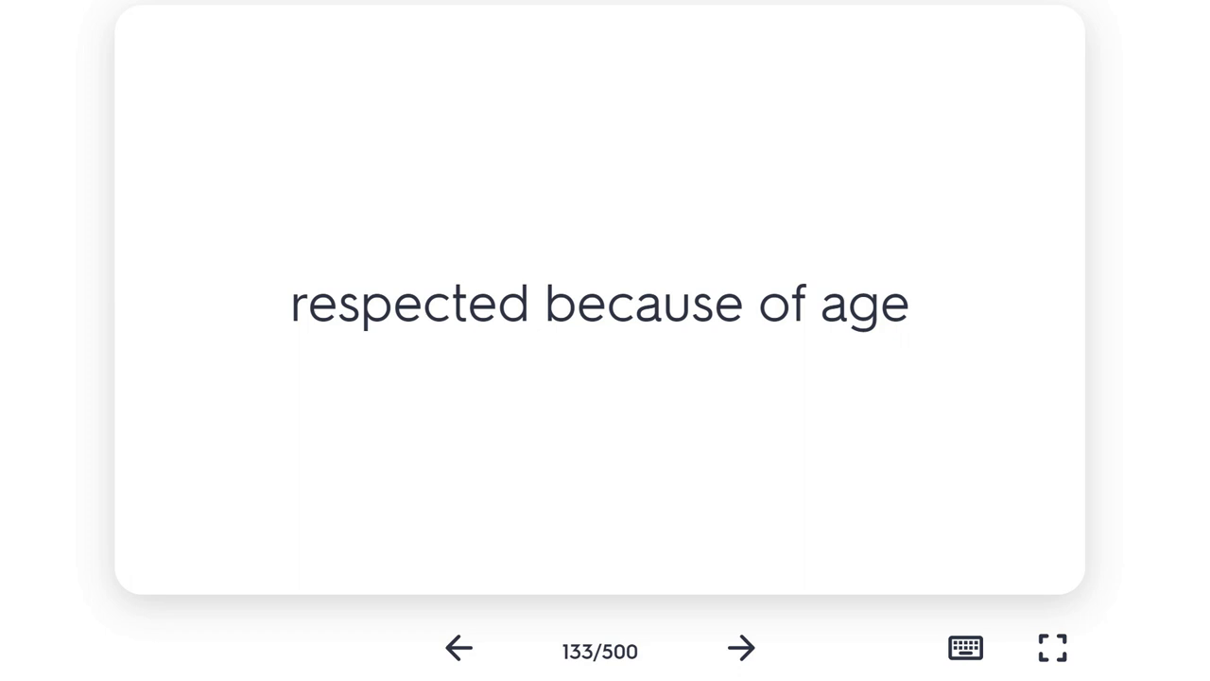
{"action": "left_click", "coordinate": [741, 646]}
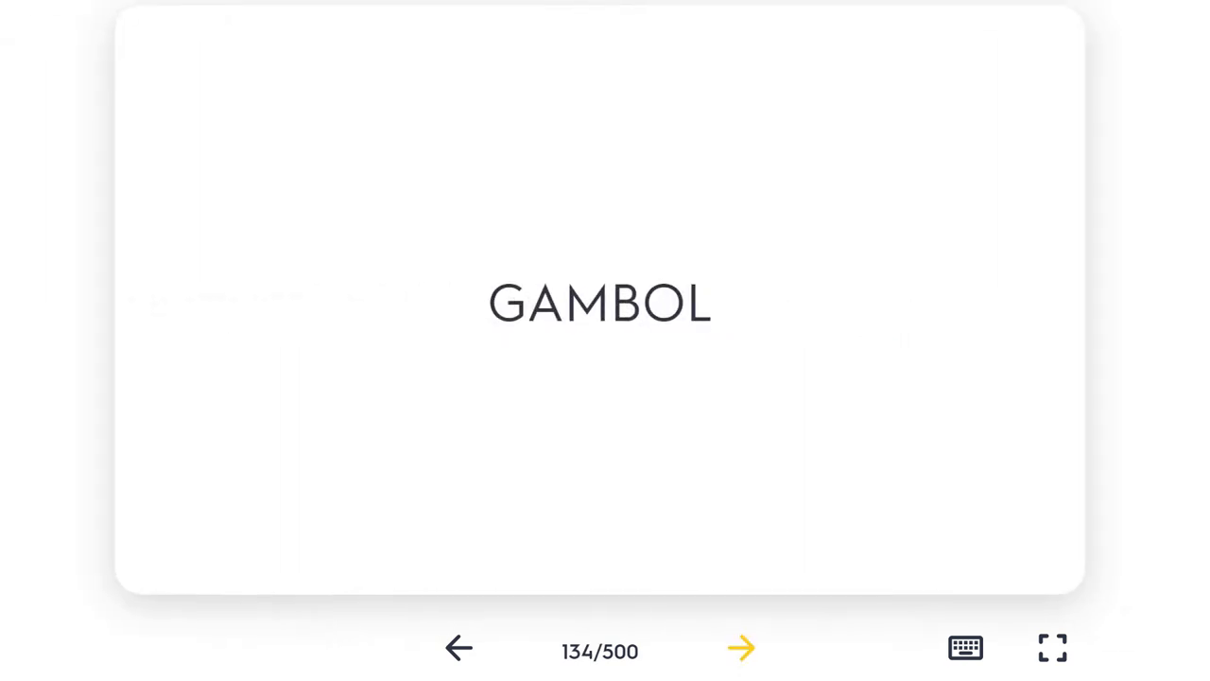
- Reveal gambol's definition, 'to dance or skip around playfully', flip back, then advance to veracity
{"action": "left_click", "coordinate": [600, 302]}
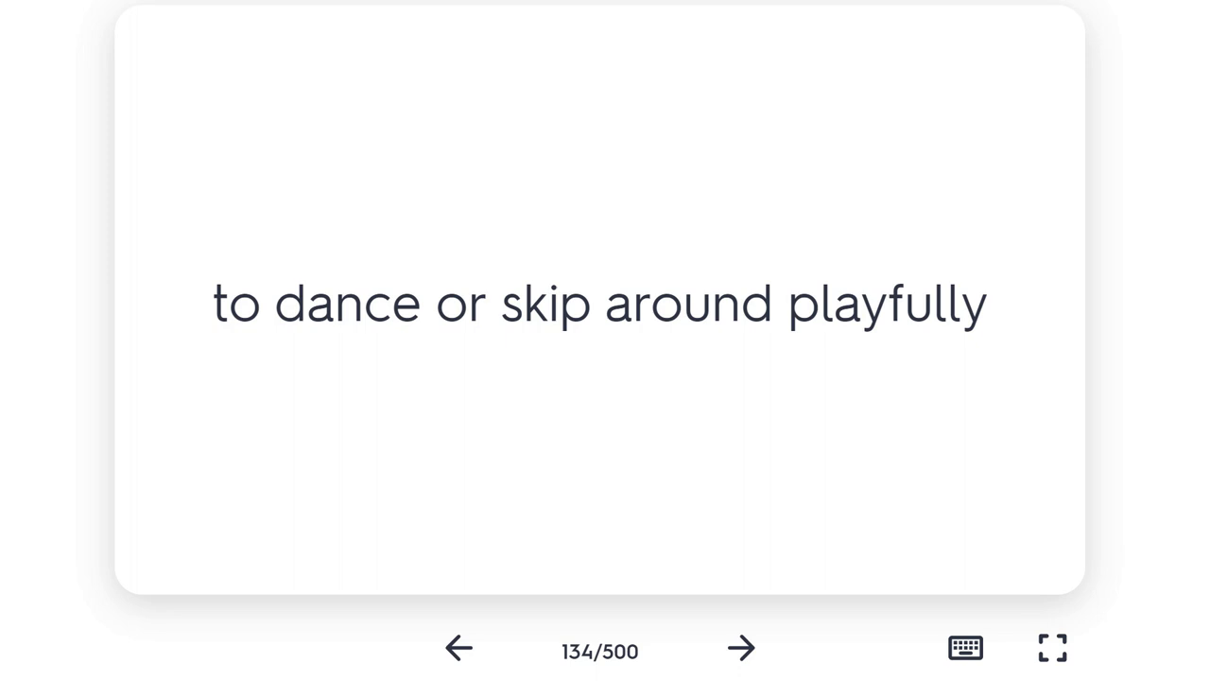
{"action": "left_click", "coordinate": [600, 303]}
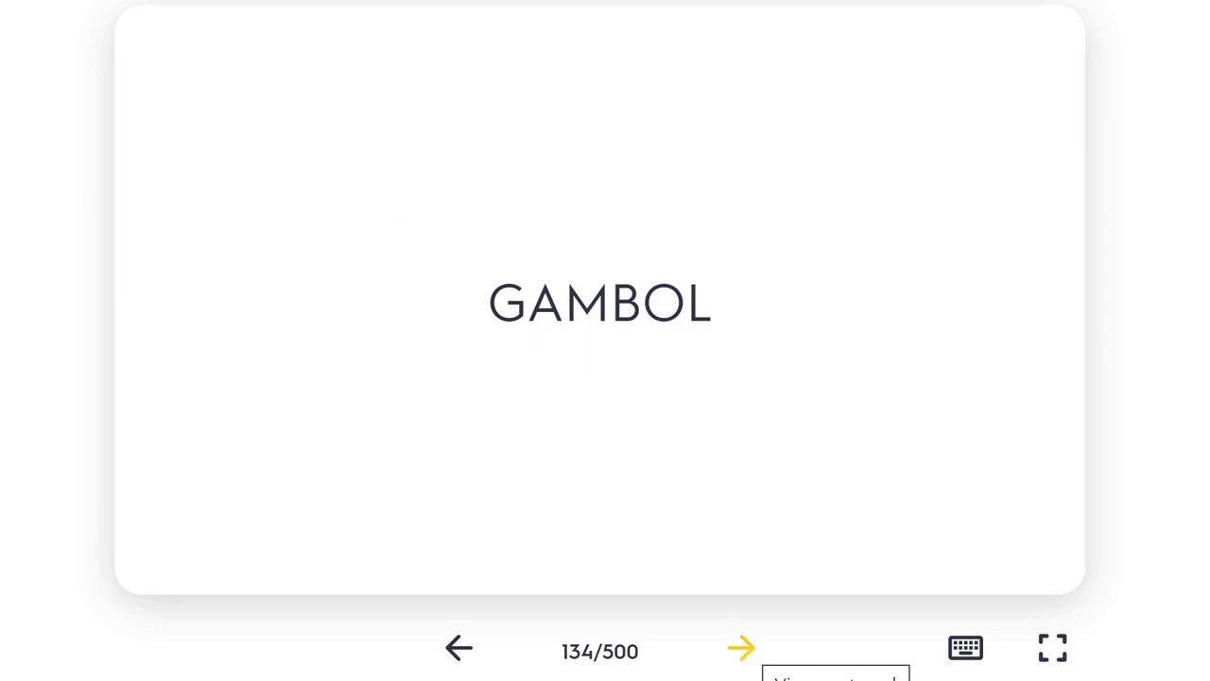
{"action": "left_click", "coordinate": [741, 649]}
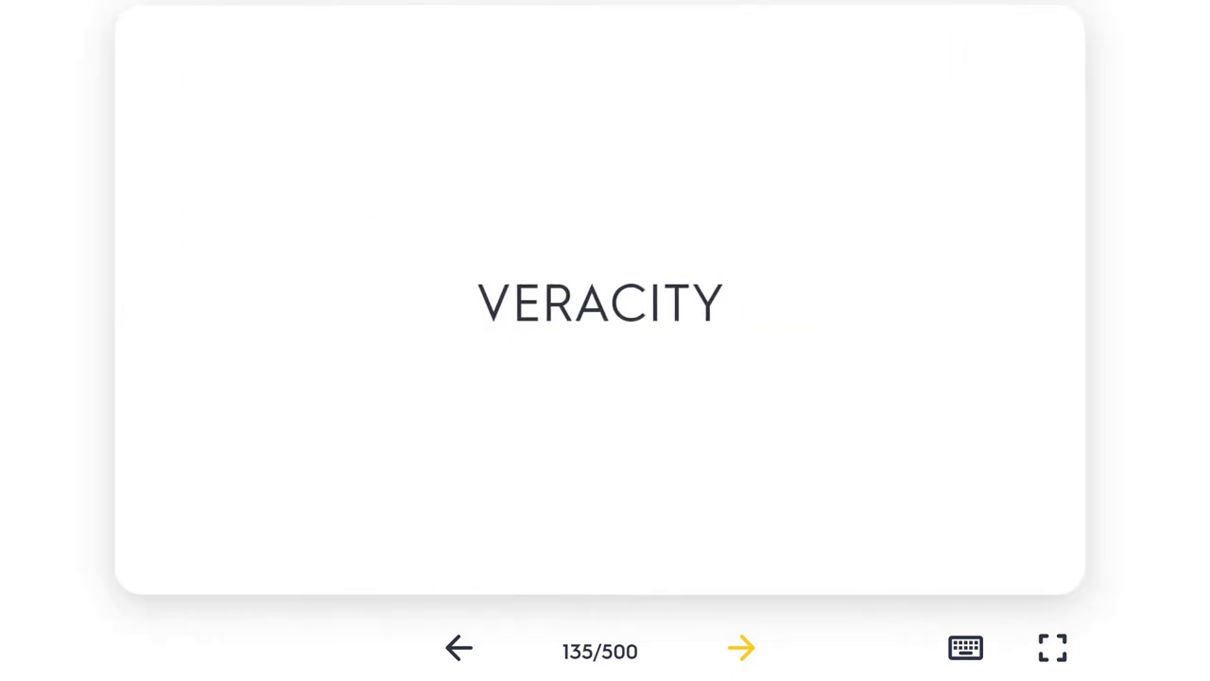
- Reveal veracity's definition and advance through card 136, wordy, to card 137
{"action": "left_click", "coordinate": [741, 648]}
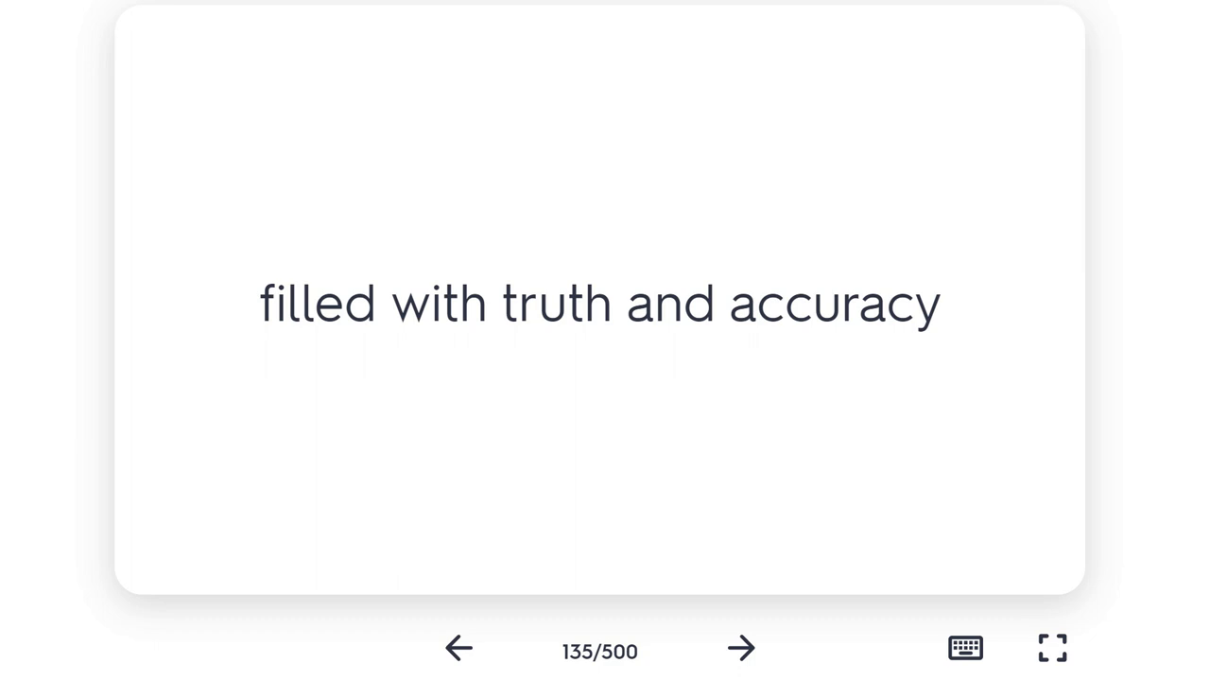
{"action": "left_click", "coordinate": [741, 647]}
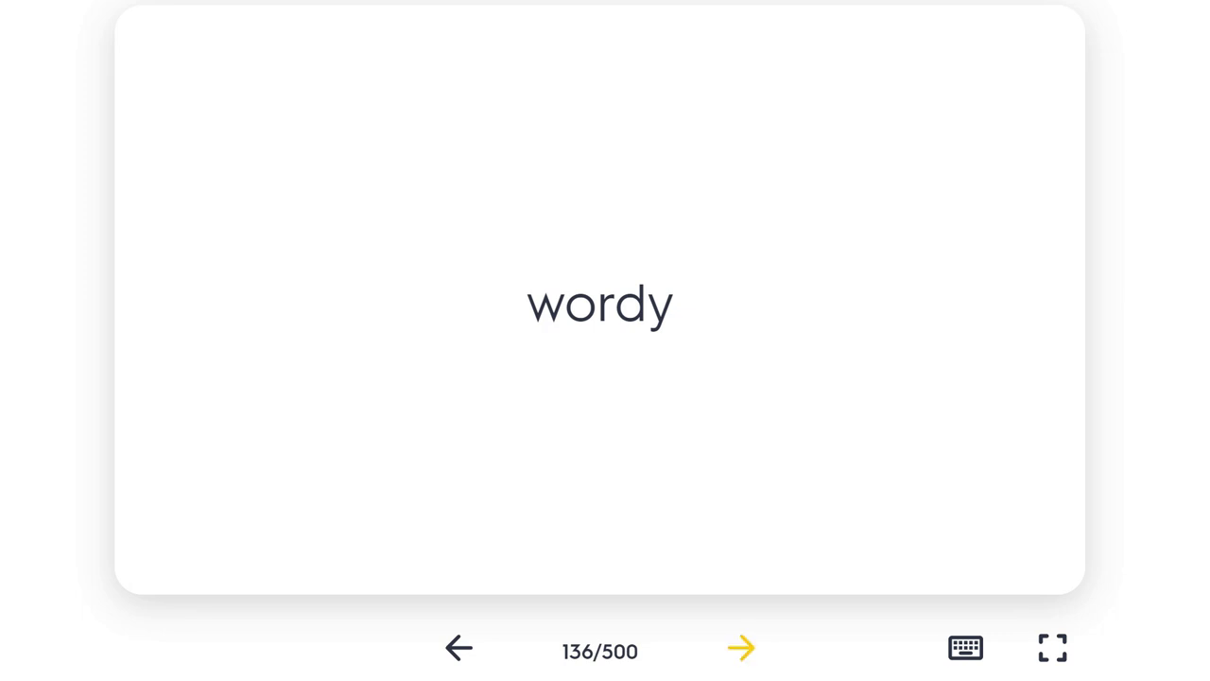
{"action": "left_click", "coordinate": [741, 647]}
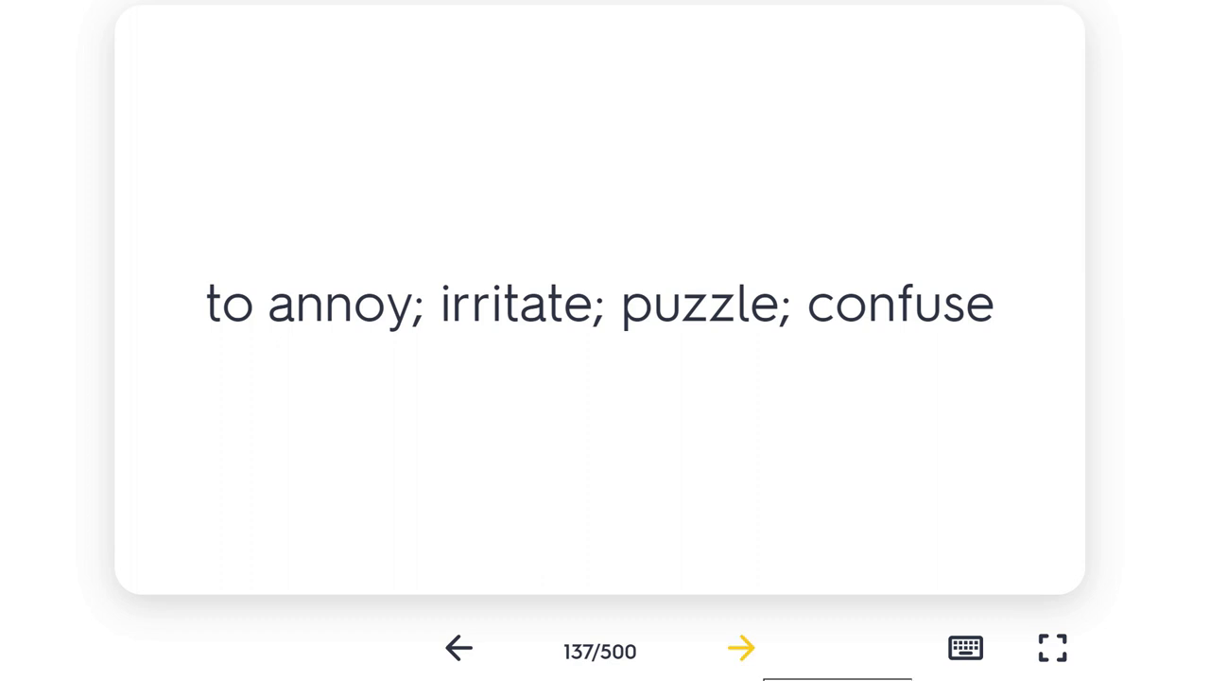
- Advance through cards 138-140, including rebellious and diverse, to card 141, repast
{"action": "left_click", "coordinate": [741, 646]}
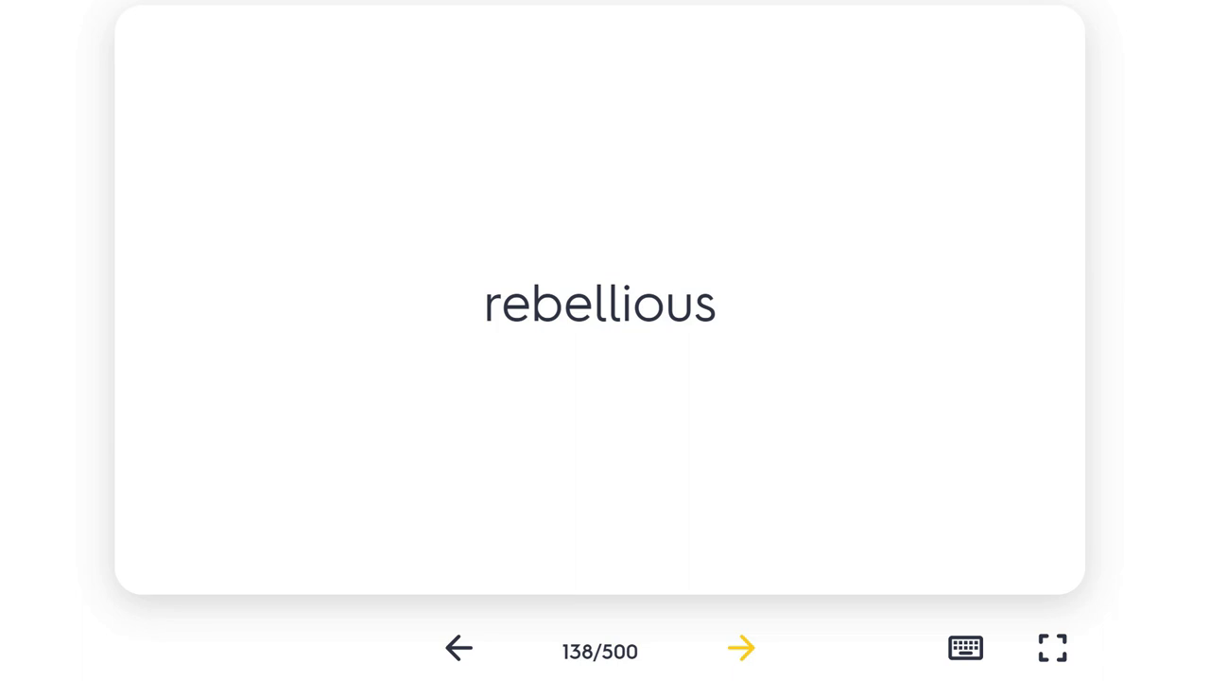
{"action": "left_click", "coordinate": [742, 647]}
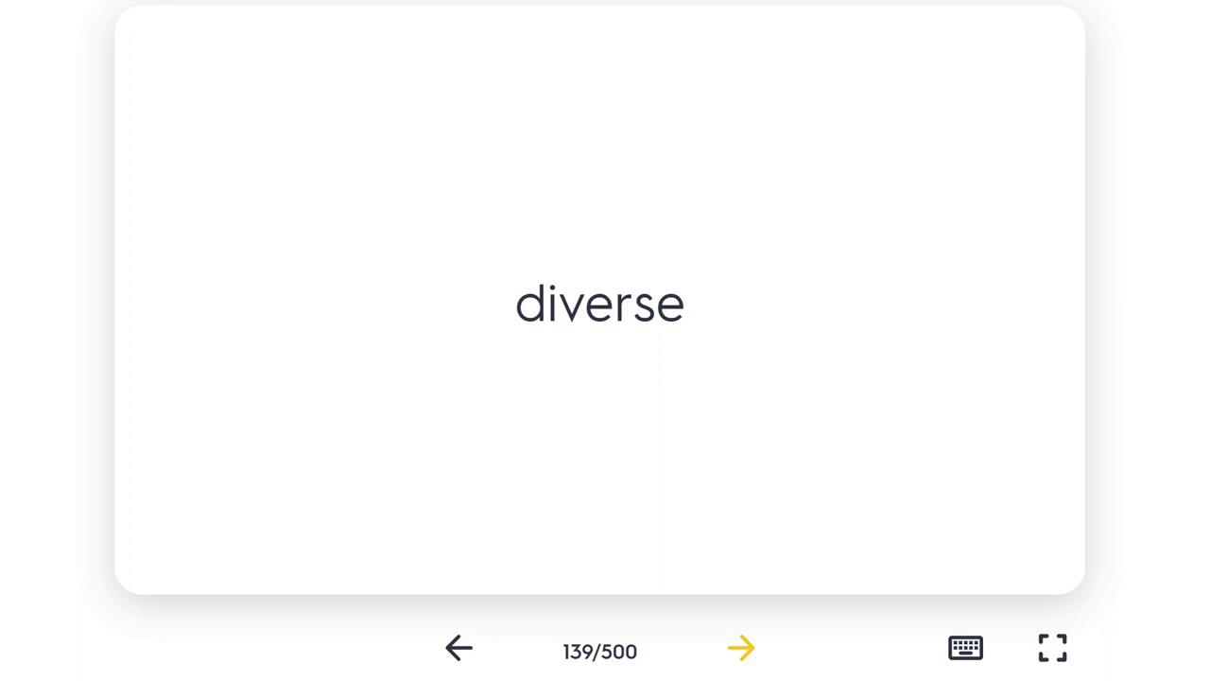
{"action": "left_click", "coordinate": [741, 647]}
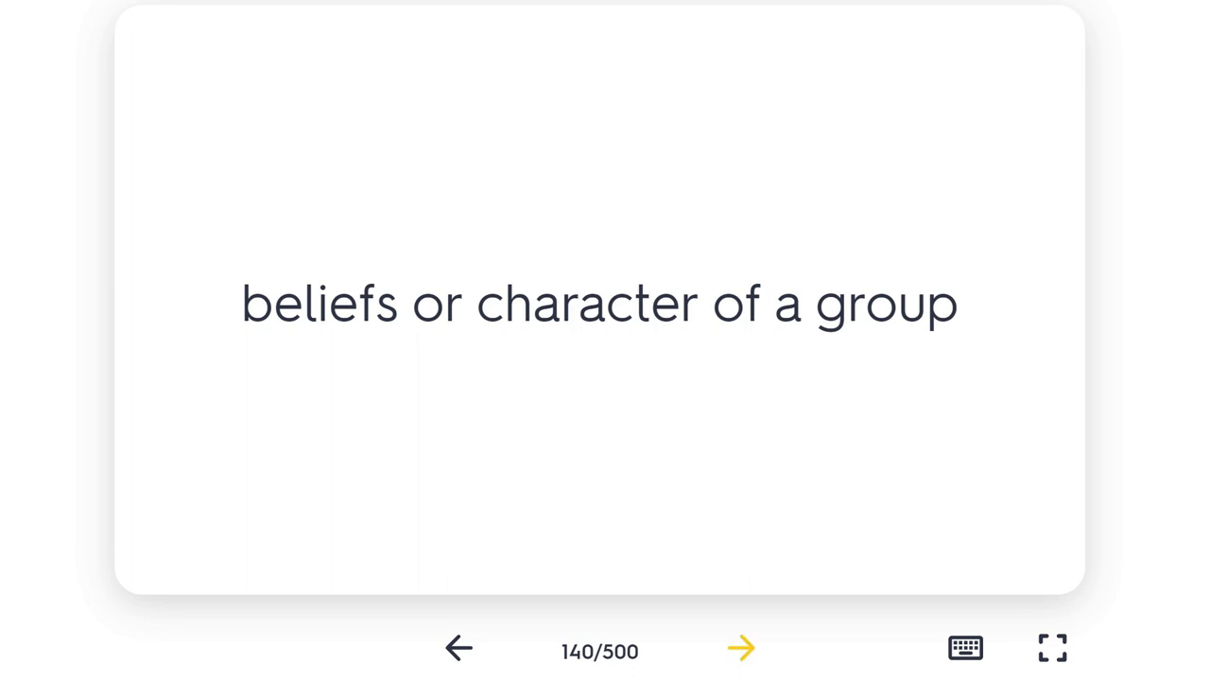
{"action": "left_click", "coordinate": [741, 646]}
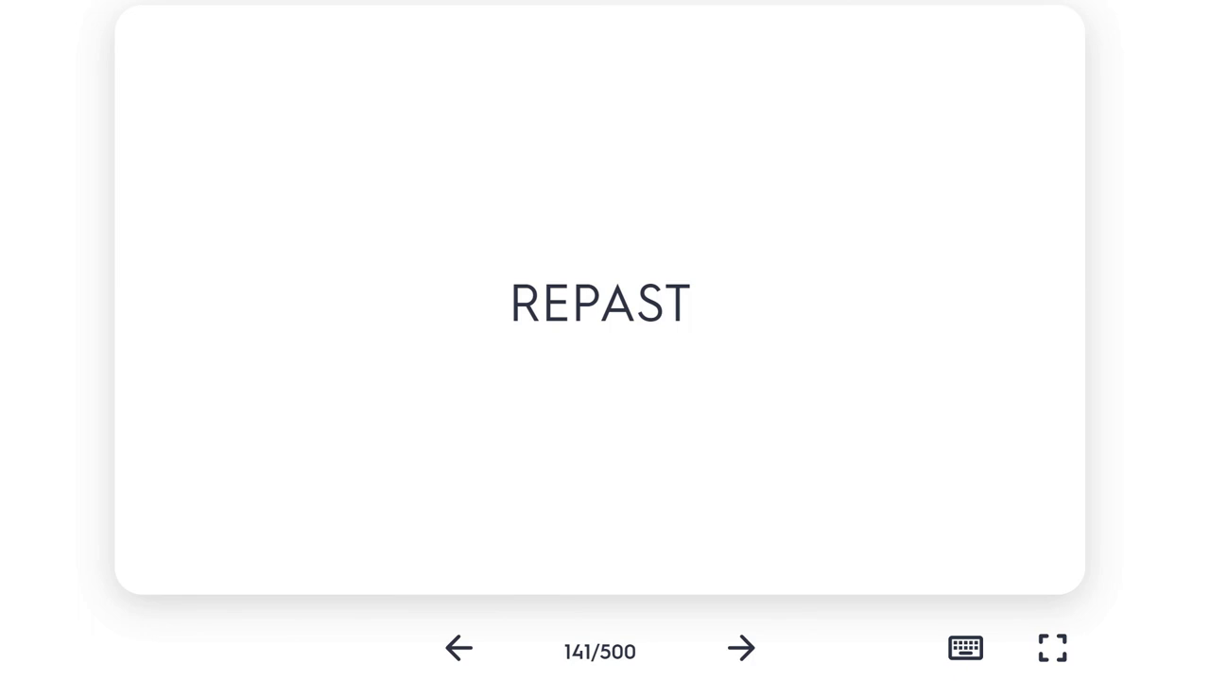
- Reveal repast's definition, 'meal or mealtime', pass card 142, and reach card 143, jargon
{"action": "left_click", "coordinate": [599, 303]}
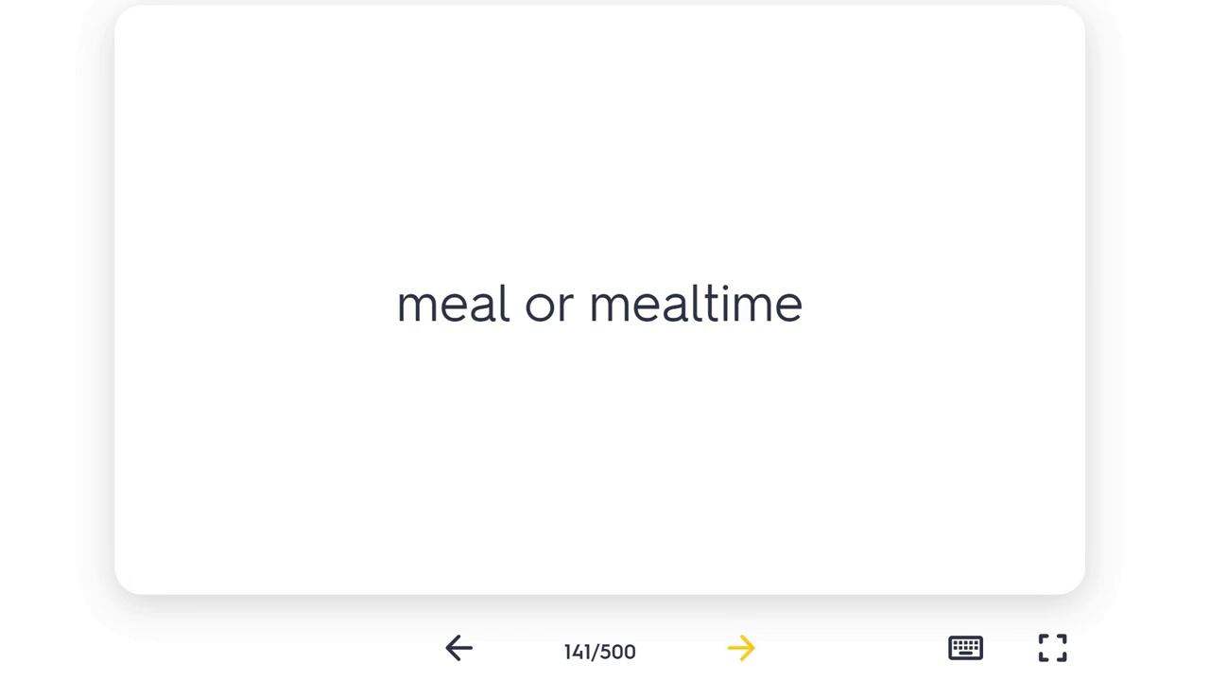
{"action": "left_click", "coordinate": [741, 647]}
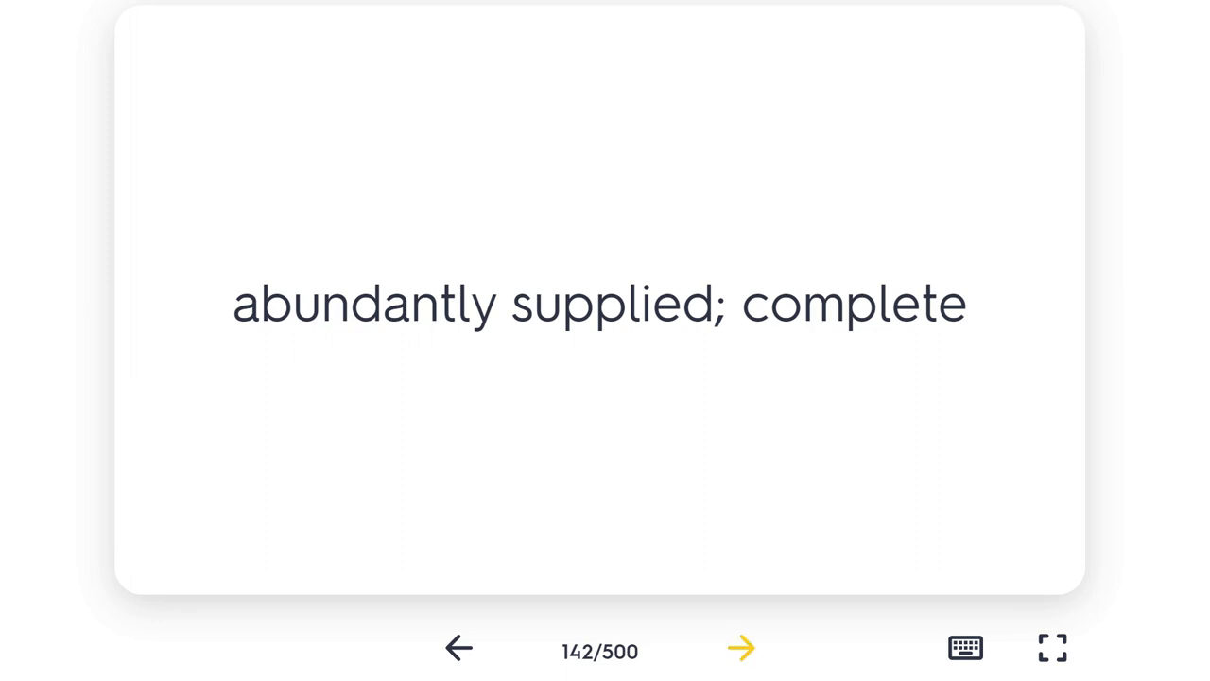
{"action": "left_click", "coordinate": [741, 646]}
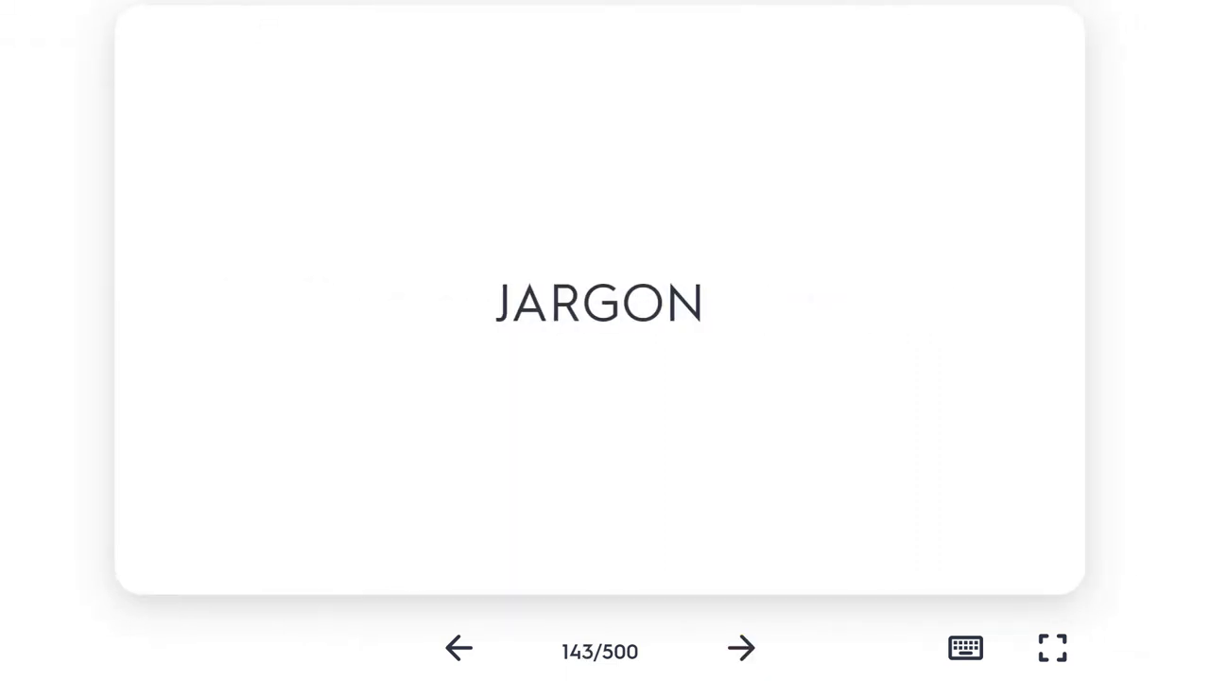
- Reveal jargon's definition, 'nonsensical talk; specialized language', then advance to card 144
{"action": "left_click", "coordinate": [599, 303]}
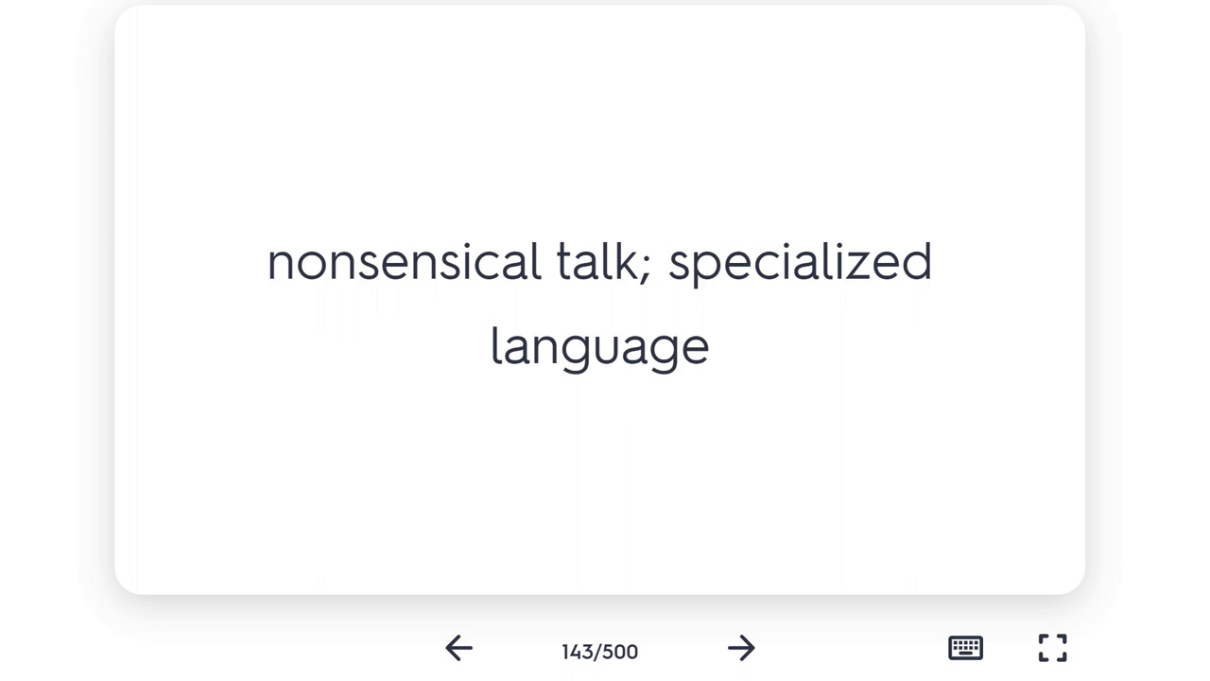
{"action": "mouse_move", "coordinate": [741, 647]}
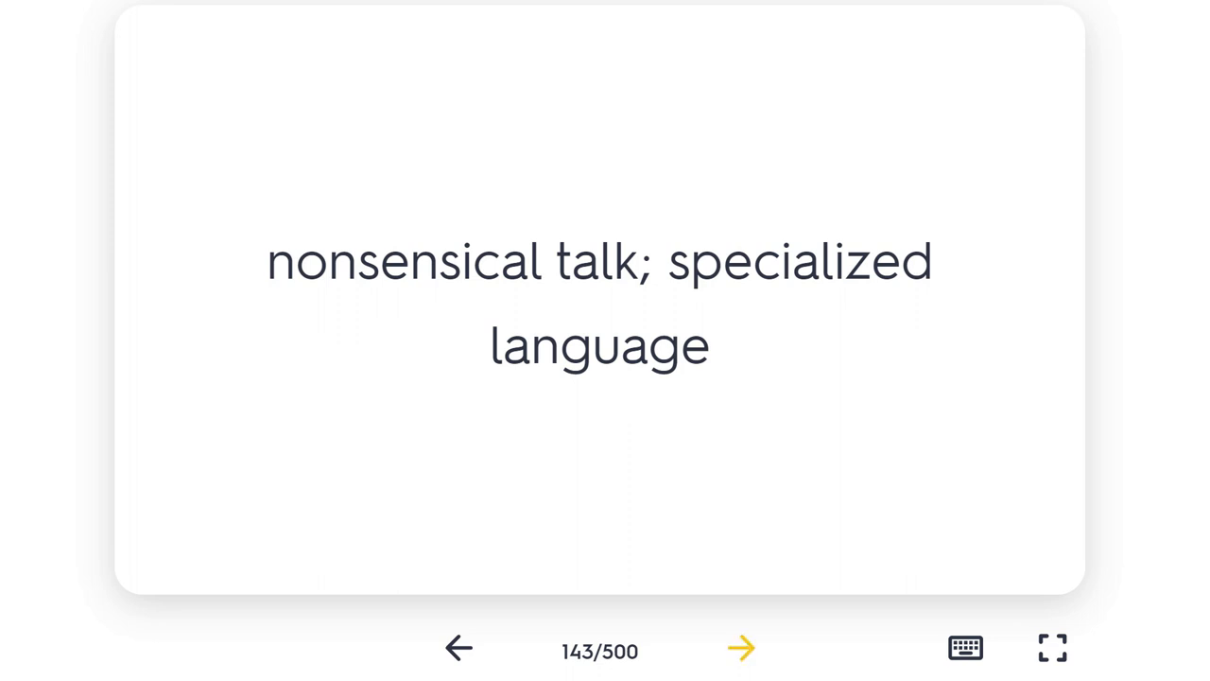
{"action": "left_click", "coordinate": [741, 647]}
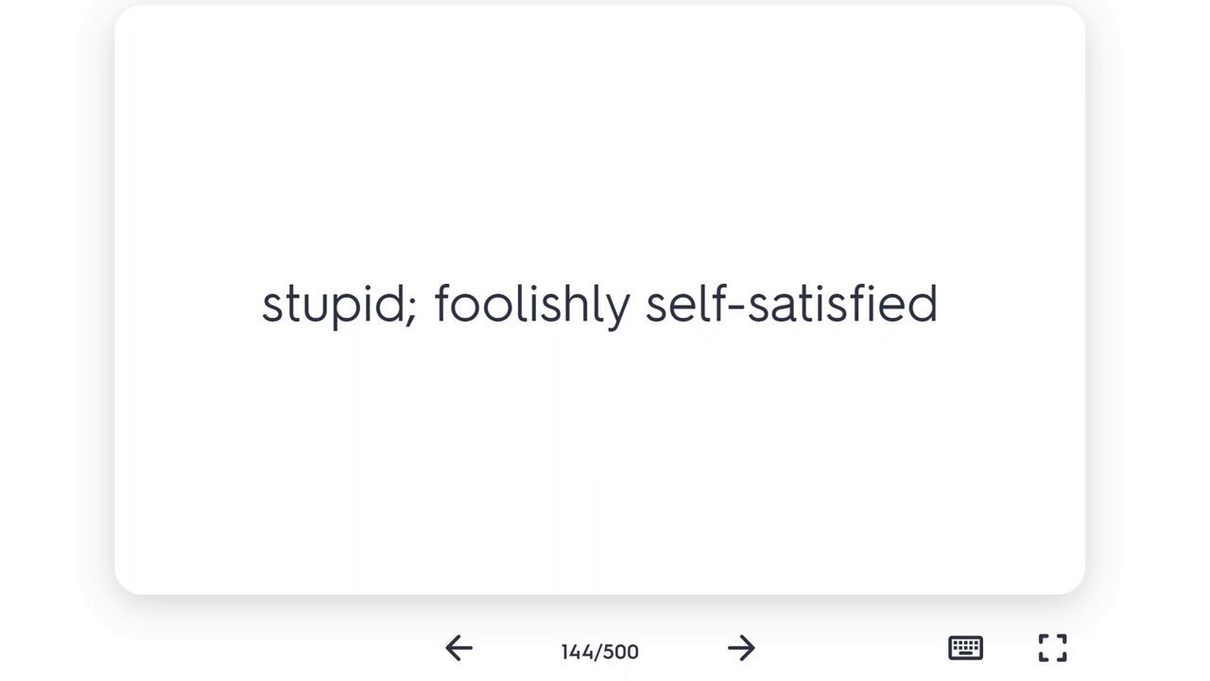
- Advance through card 145, 'to set fire to or ignite', to card 146, ebullient
{"action": "left_click", "coordinate": [741, 647]}
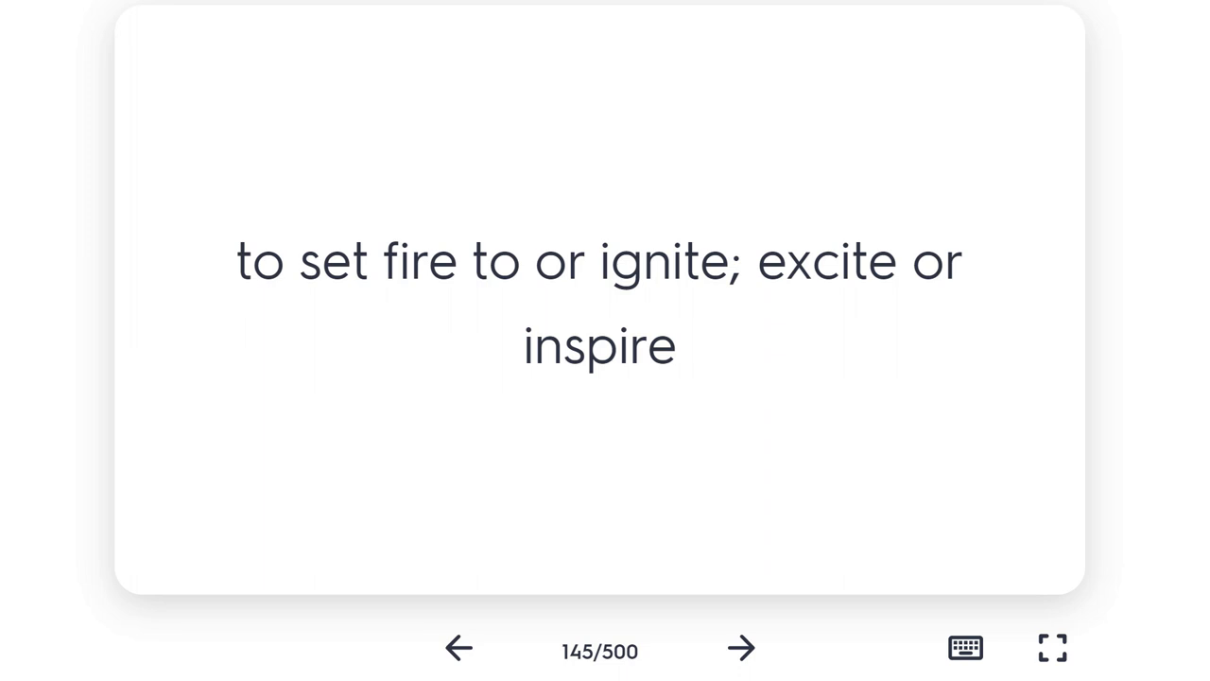
{"action": "left_click", "coordinate": [742, 647]}
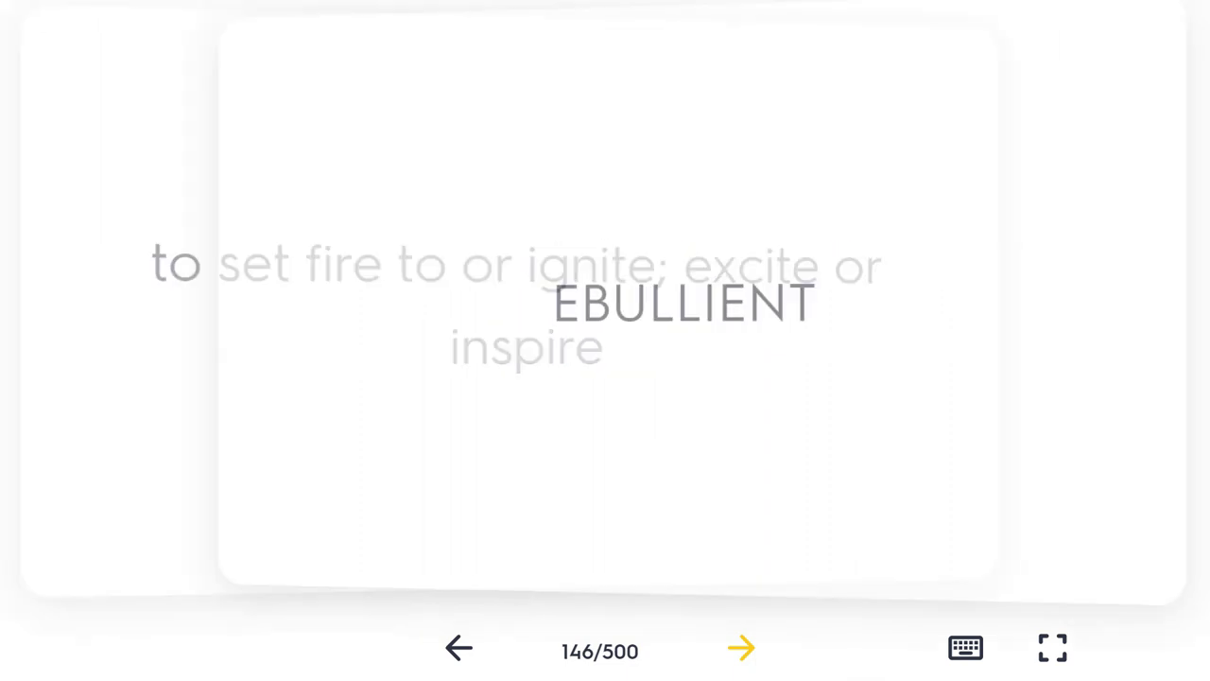
- Reveal EBULLIENT's definition, then advance past card 147 to card 148's "fearless; resolutely courageous"
{"action": "left_click", "coordinate": [742, 648]}
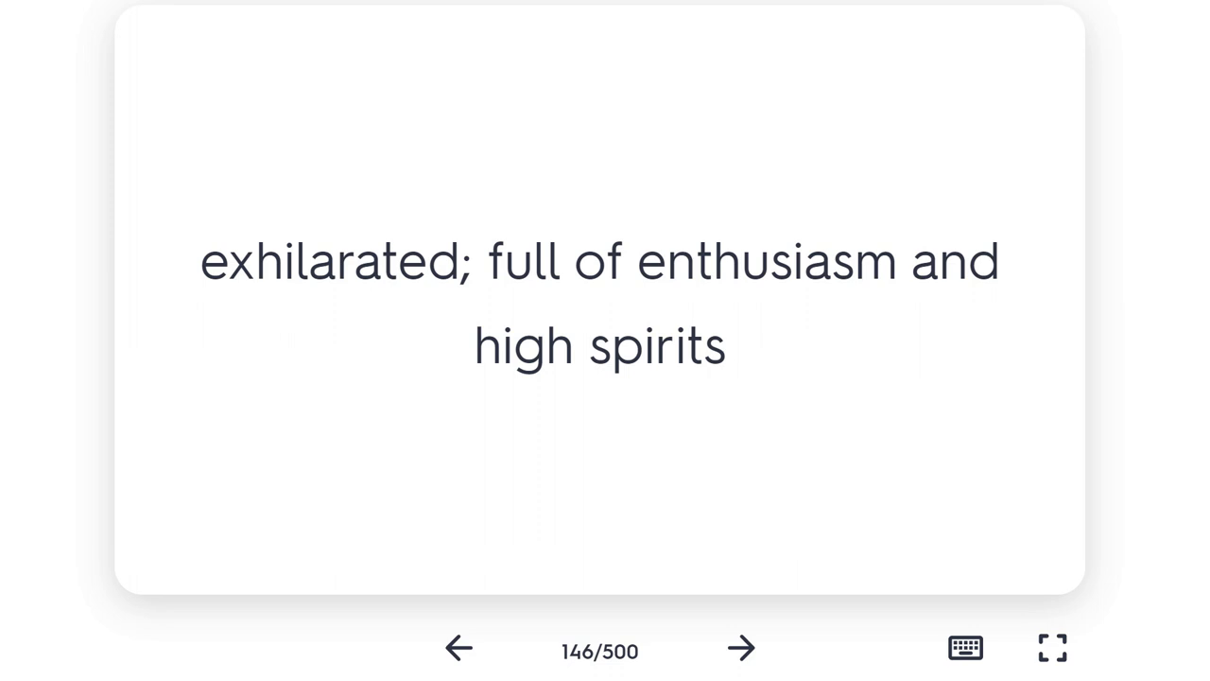
{"action": "left_click", "coordinate": [741, 647]}
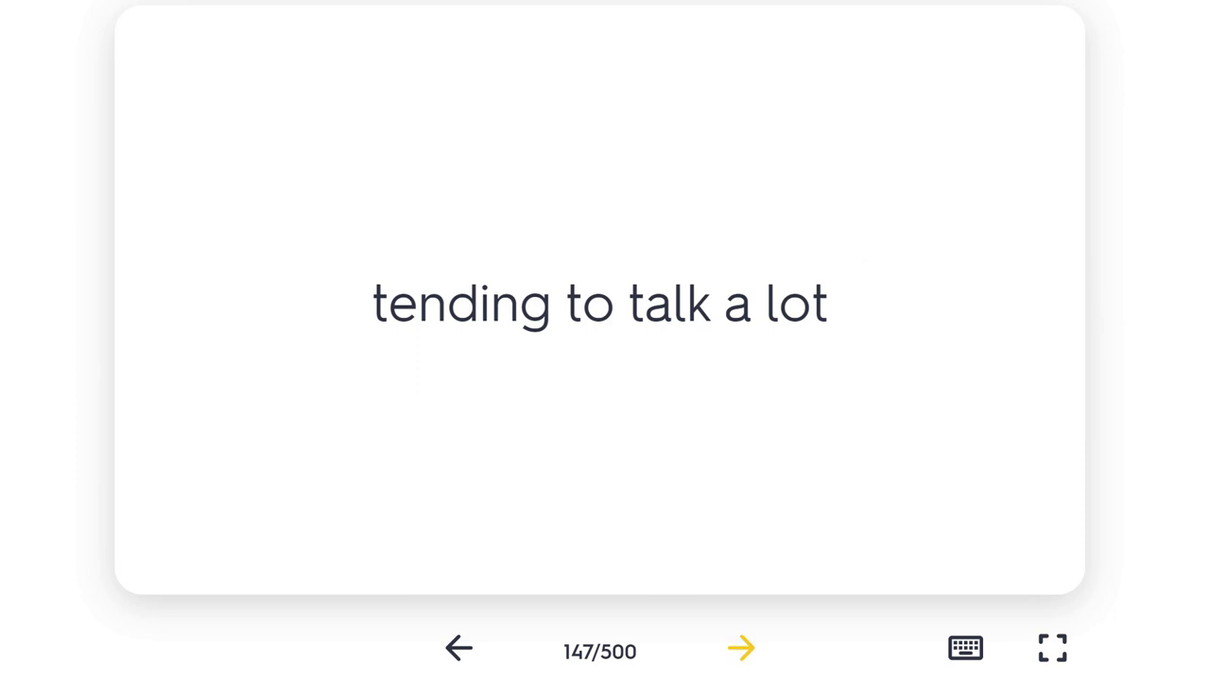
{"action": "left_click", "coordinate": [741, 647]}
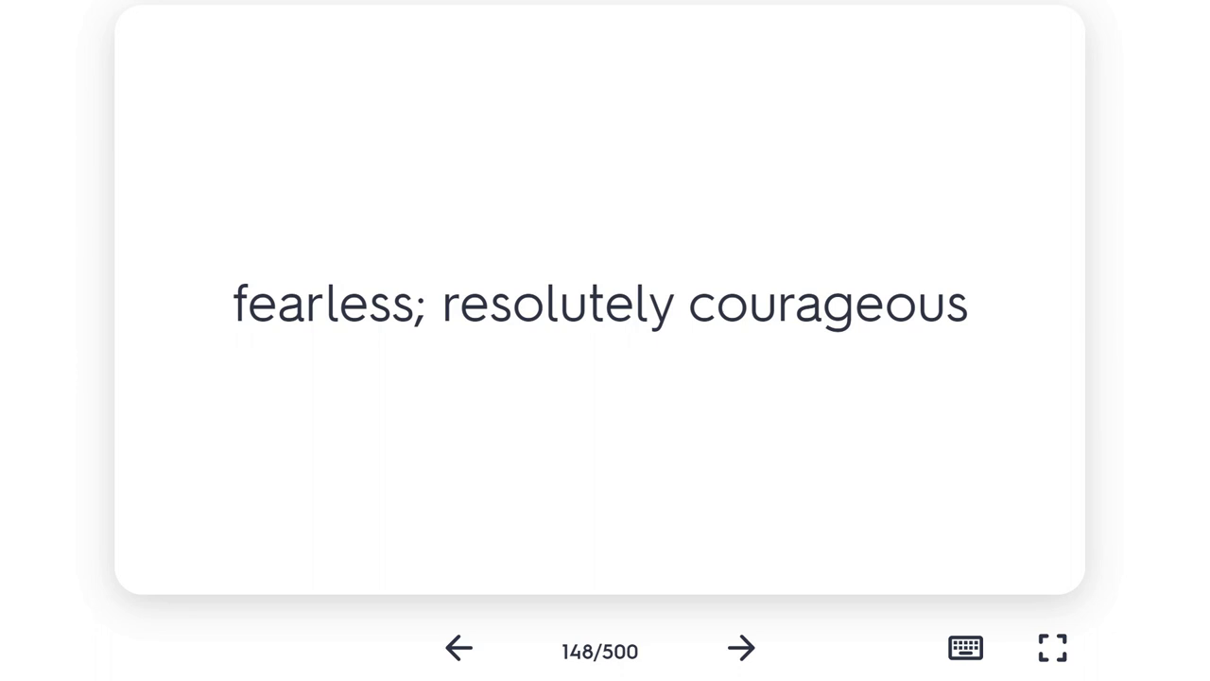
- Pass card 149 "fawn", reach card 150 and reveal ZEALOT's "someone passionately devoted to a cause"
{"action": "left_click", "coordinate": [741, 647]}
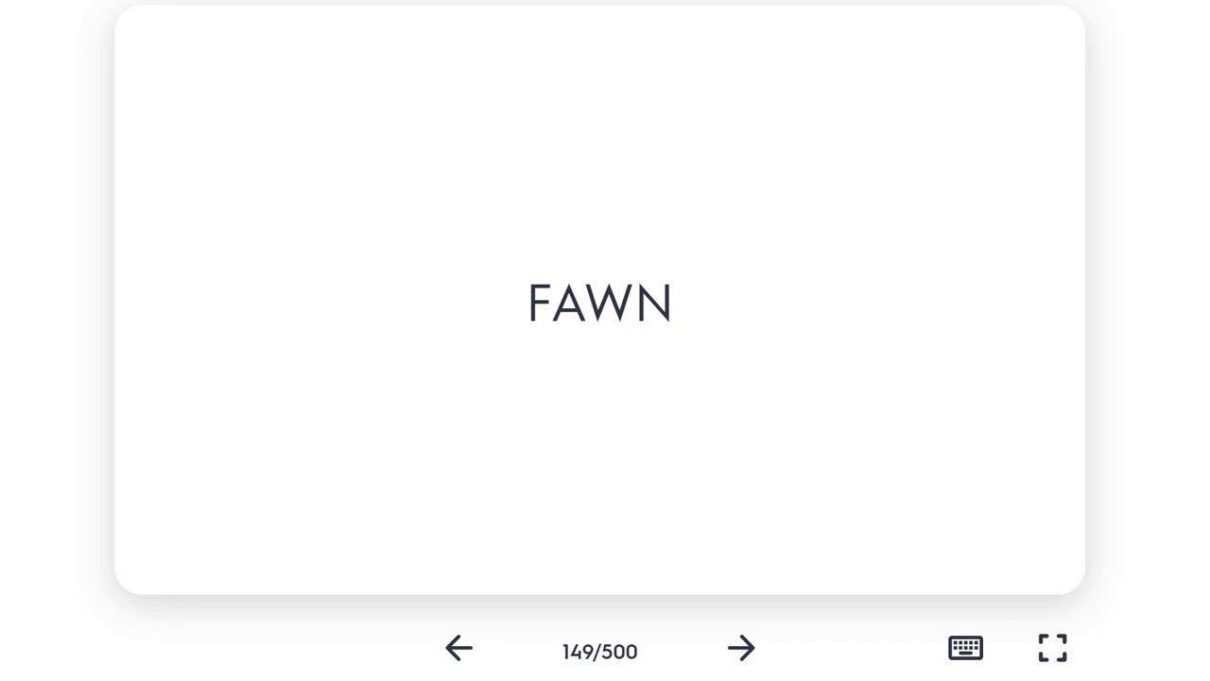
{"action": "left_click", "coordinate": [742, 646]}
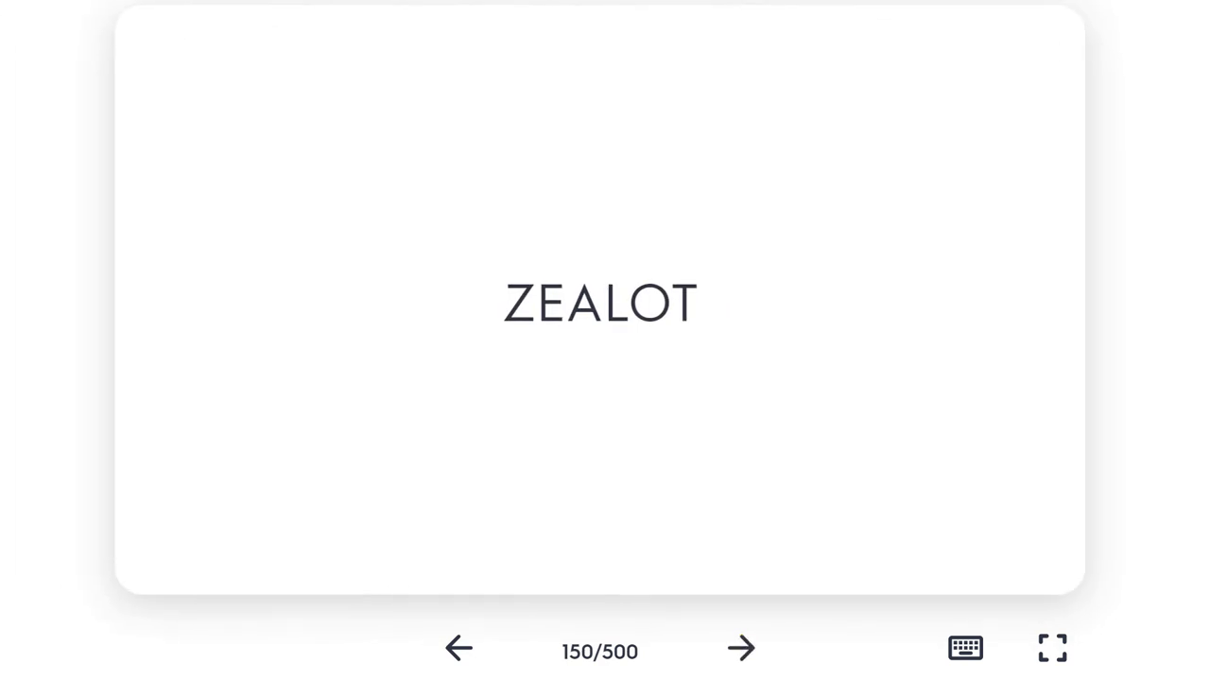
{"action": "left_click", "coordinate": [599, 303]}
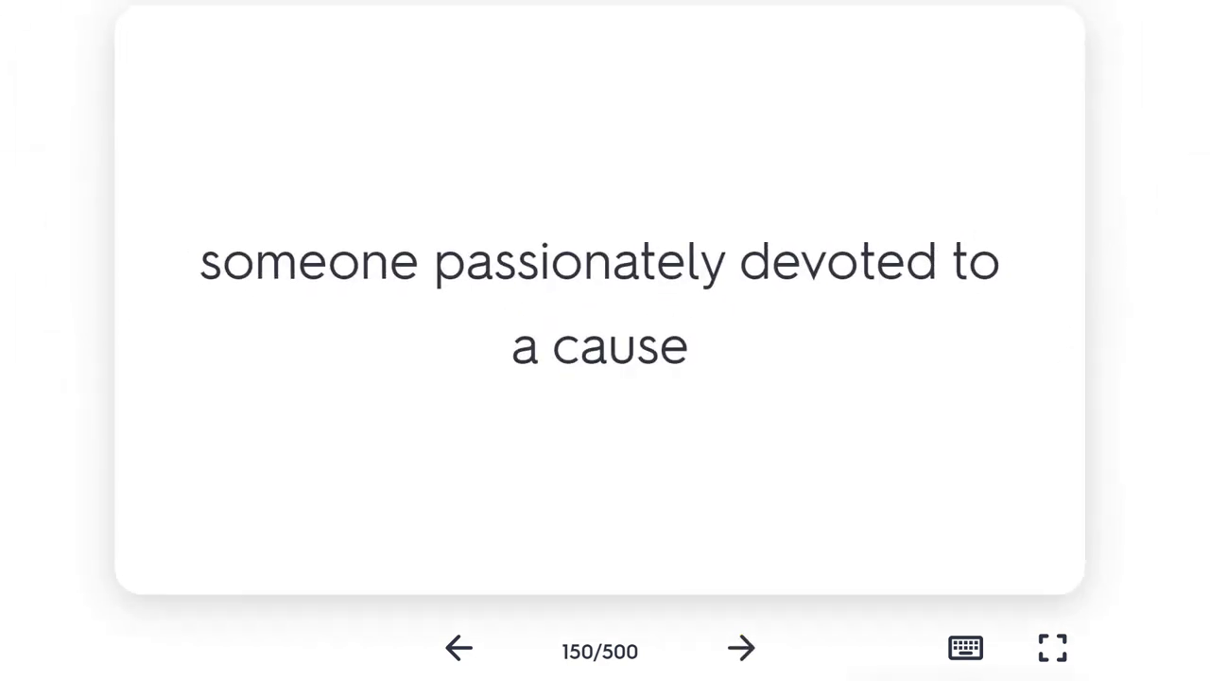